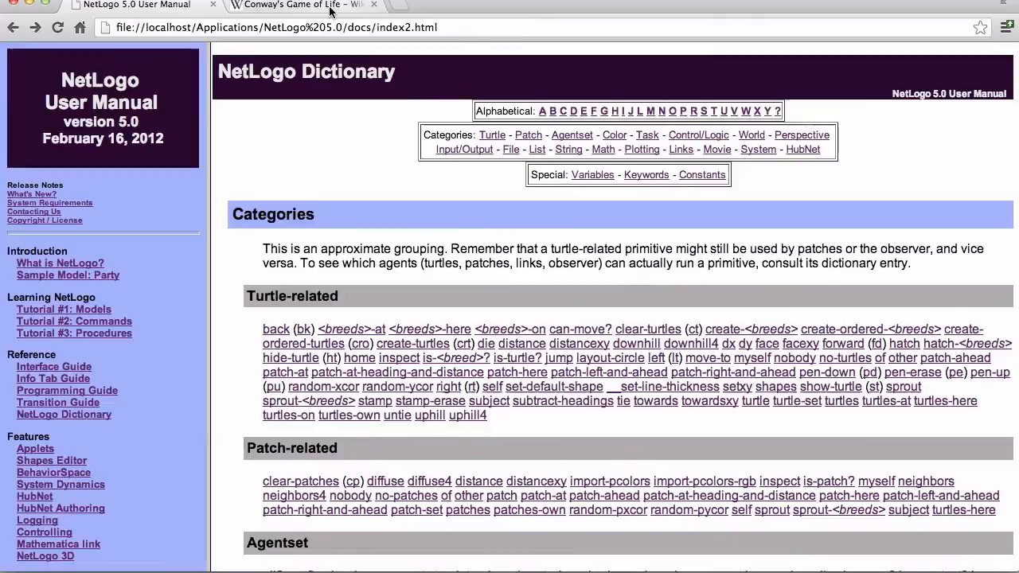
# - Bring up the Conway's Game of Life article and scroll down to its Rules section
pyautogui.click(289, 5)
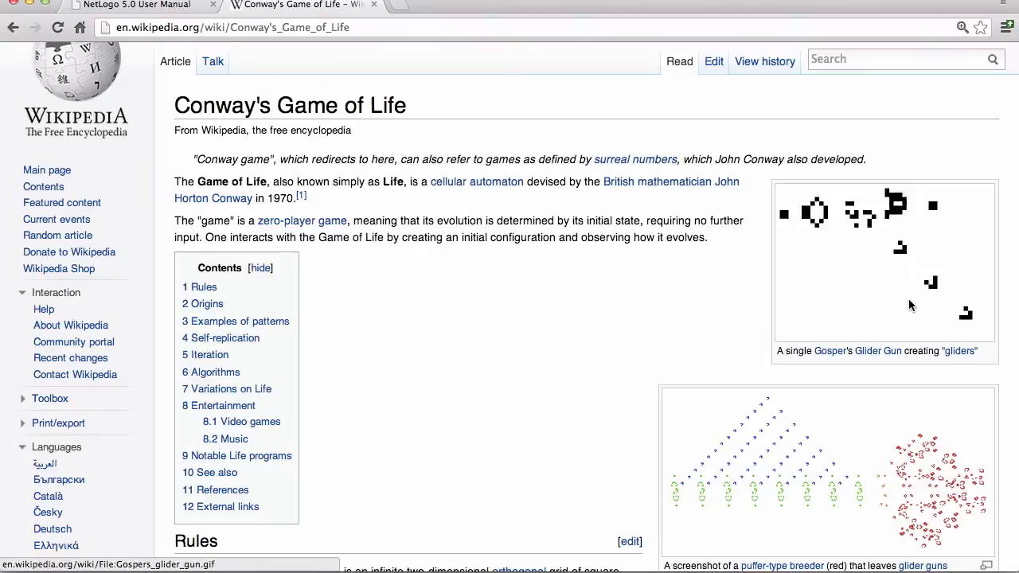
pyautogui.scroll(-3)
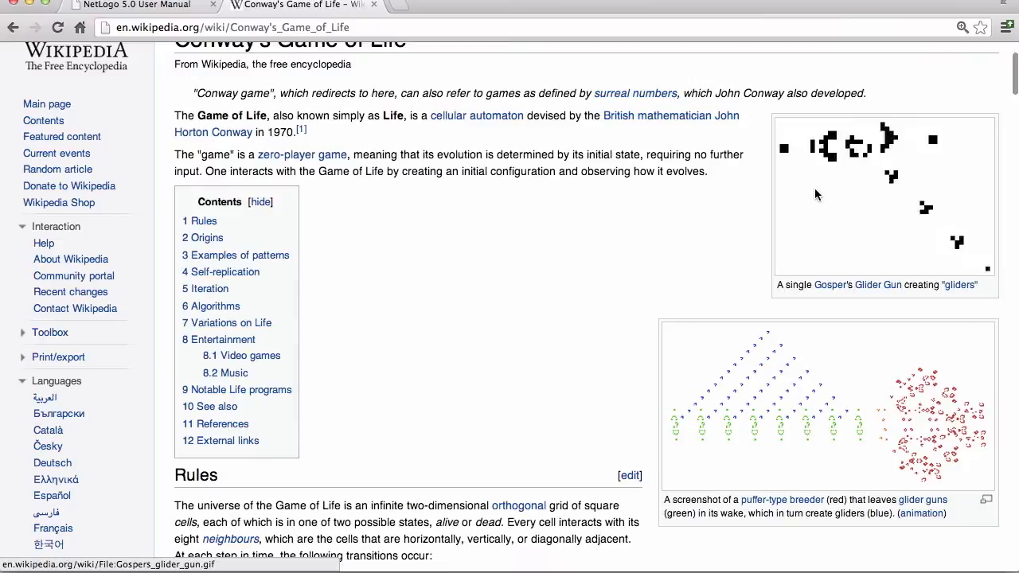
pyautogui.scroll(-3)
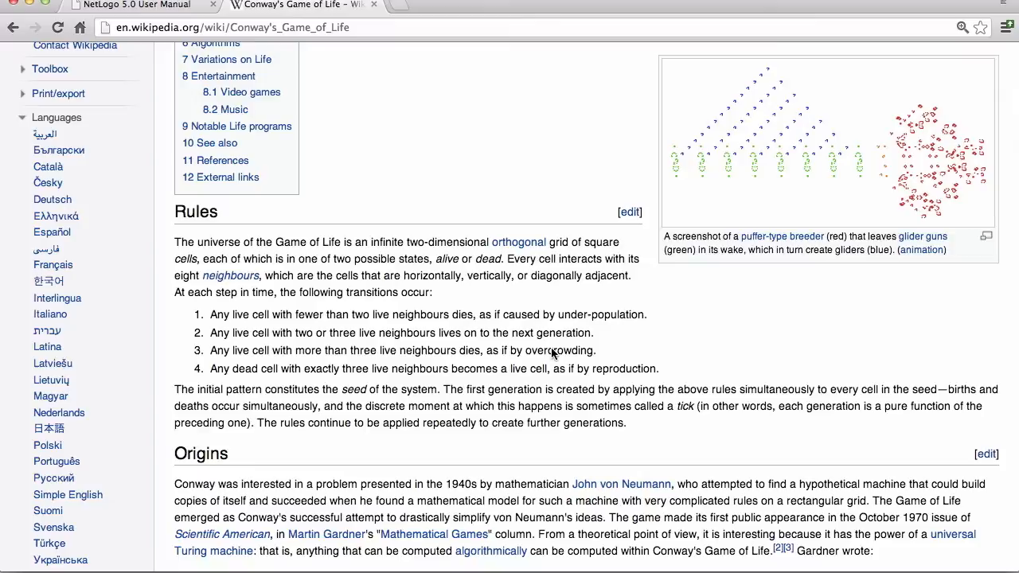
pyautogui.moveTo(414, 354)
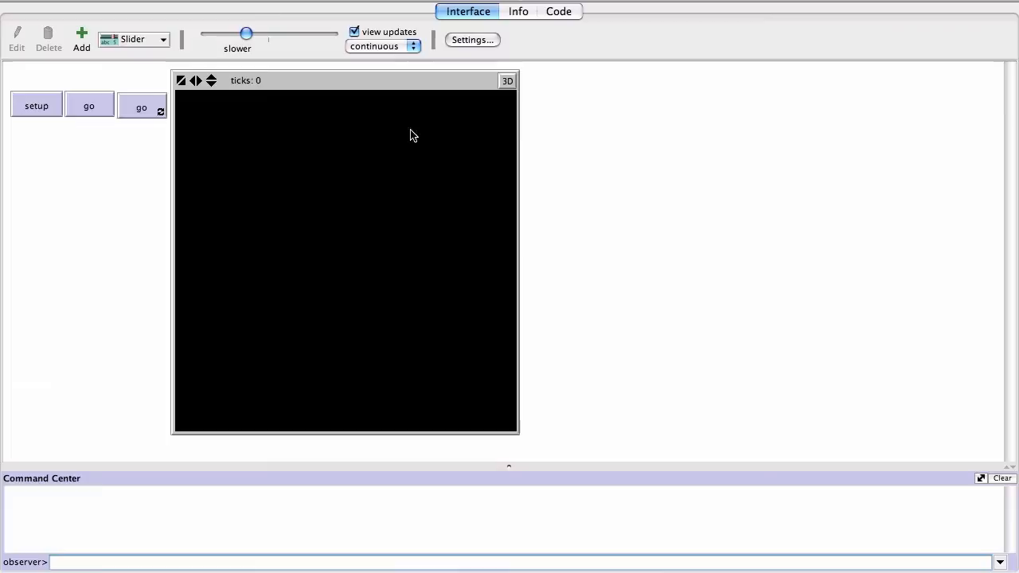
# - In setup, have patches set pcolor one-of [white red], commenting white is dead and red alive
pyautogui.click(472, 40)
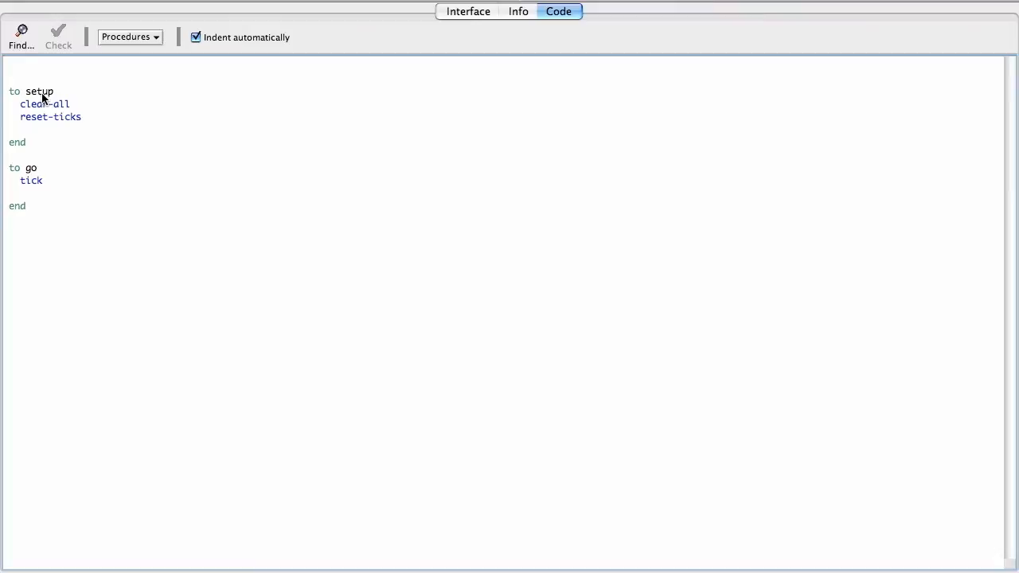
pyautogui.write('ask patches [')
pyautogui.write('set pcol')
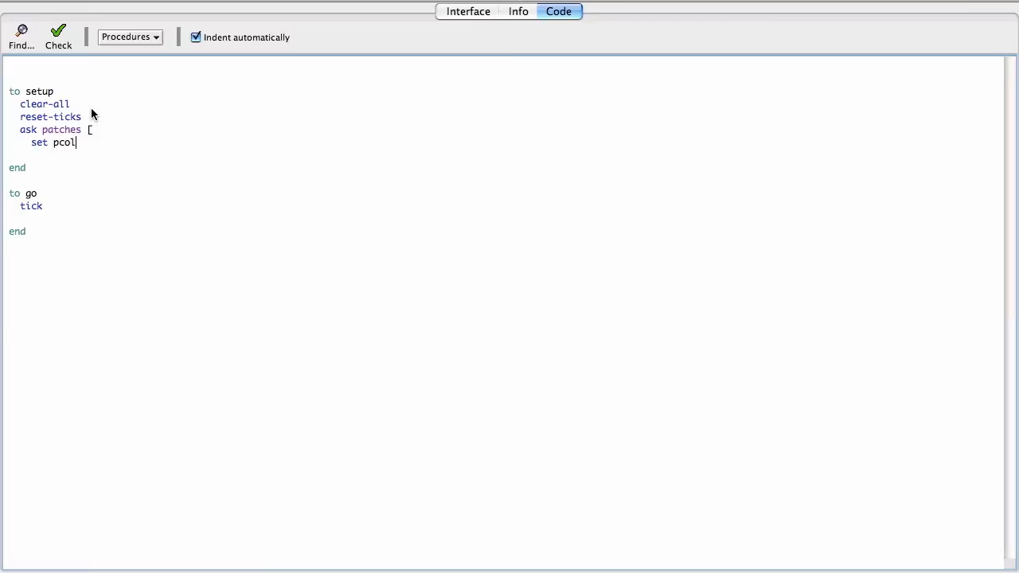
pyautogui.write('or')
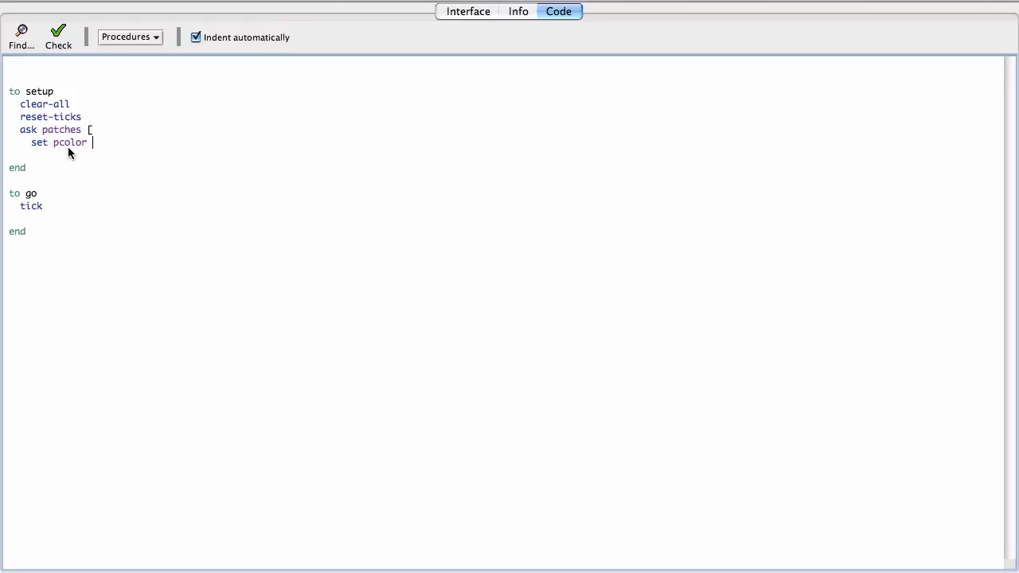
pyautogui.write('one-of [')
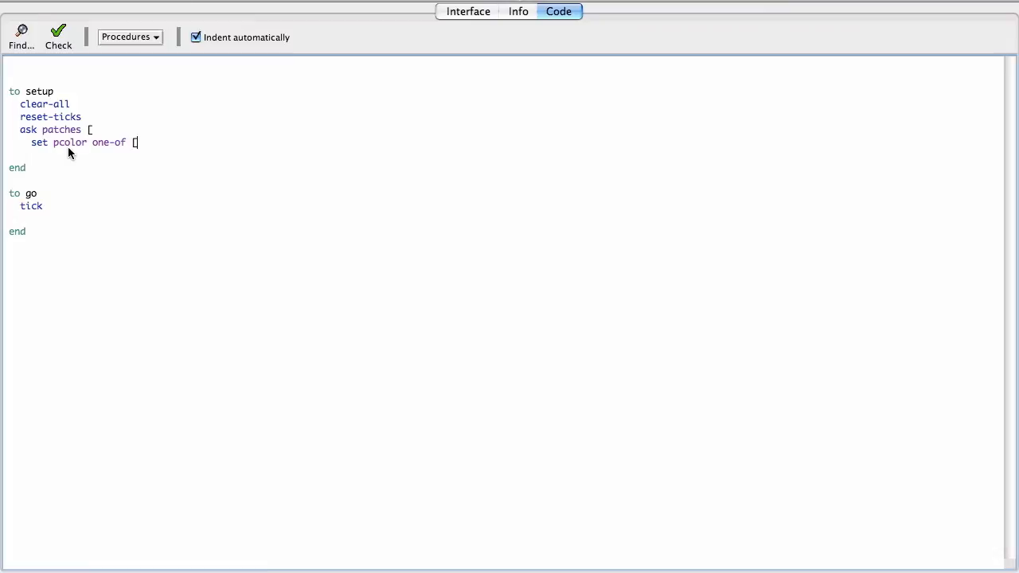
pyautogui.write('white red] ;')
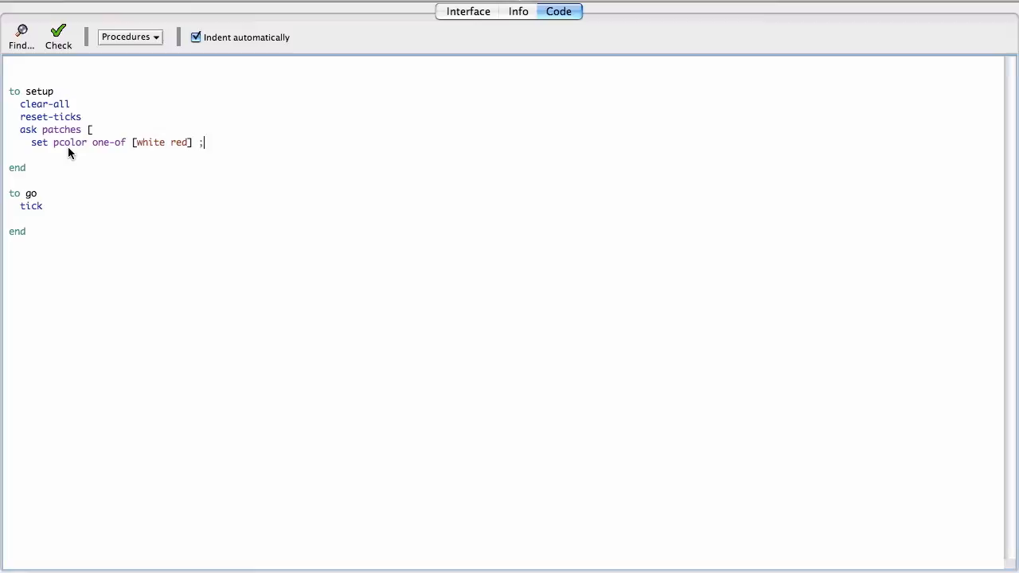
pyautogui.write(';white is dead, red is al')
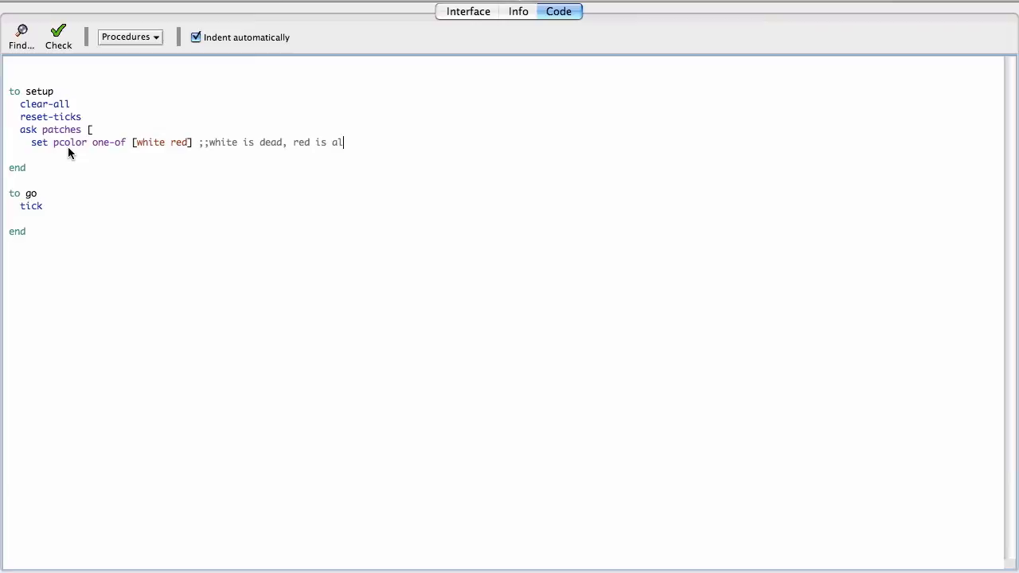
pyautogui.click(469, 11)
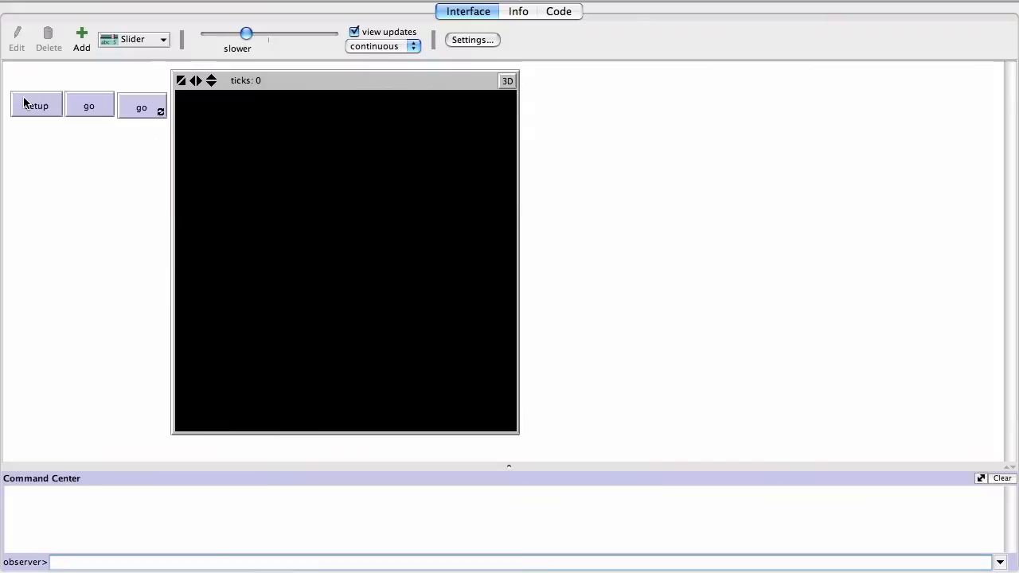
# - Run setup to fill the world with random red and white patches, then return to the code
pyautogui.click(35, 105)
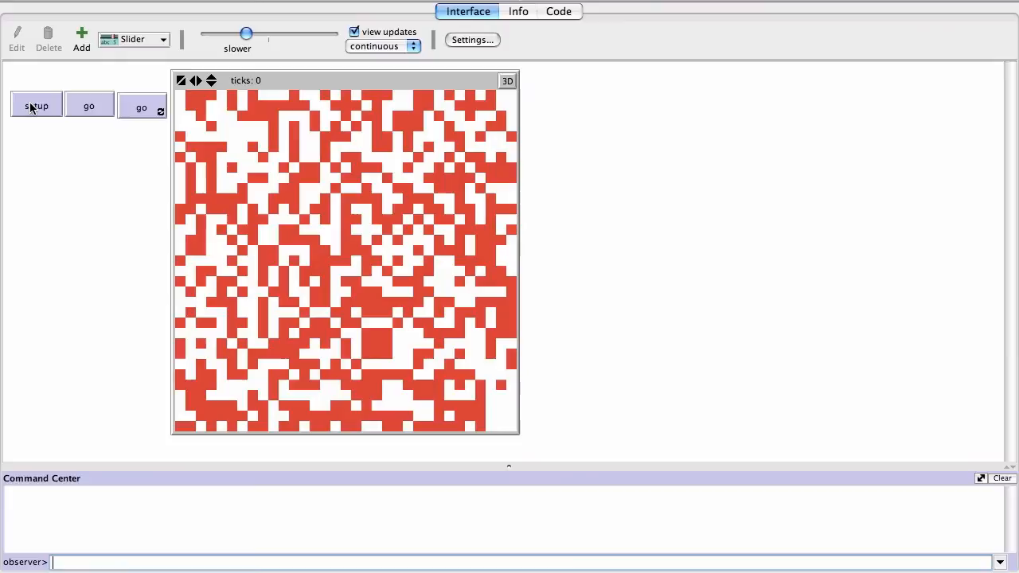
pyautogui.click(558, 11)
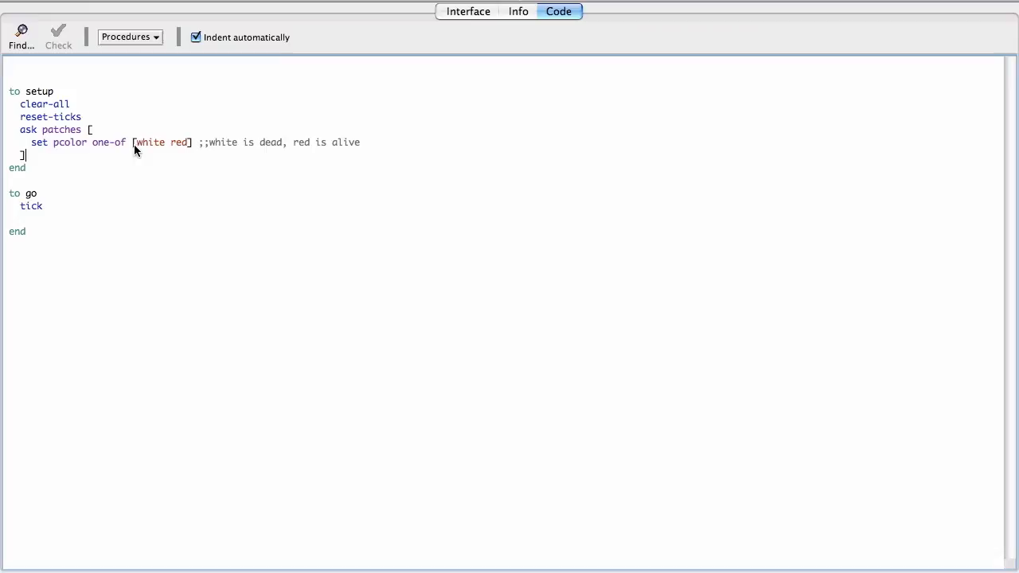
pyautogui.moveTo(197, 164)
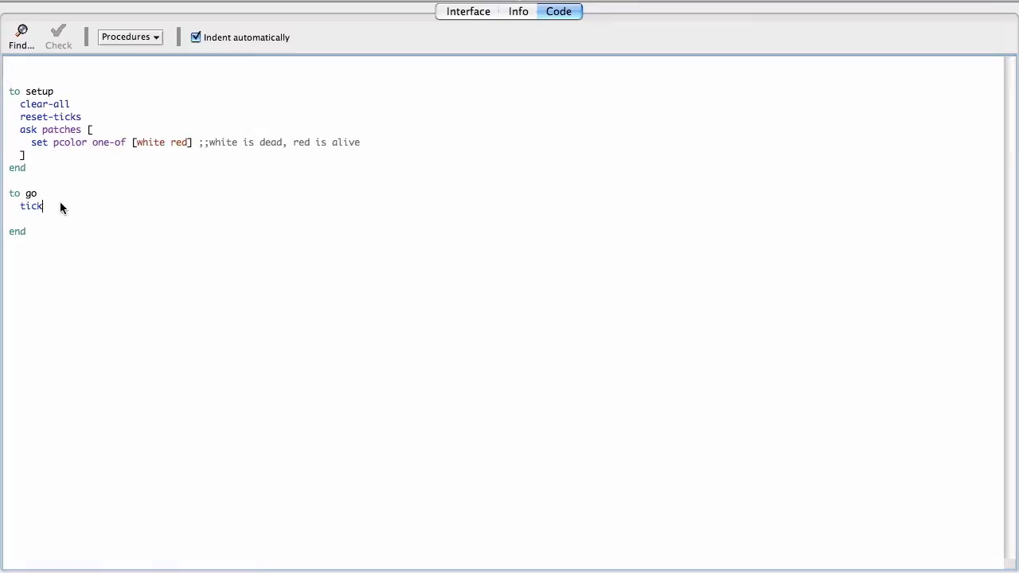
# - Start an 'ask patches [' block in the go procedure after tick
pyautogui.click(58, 34)
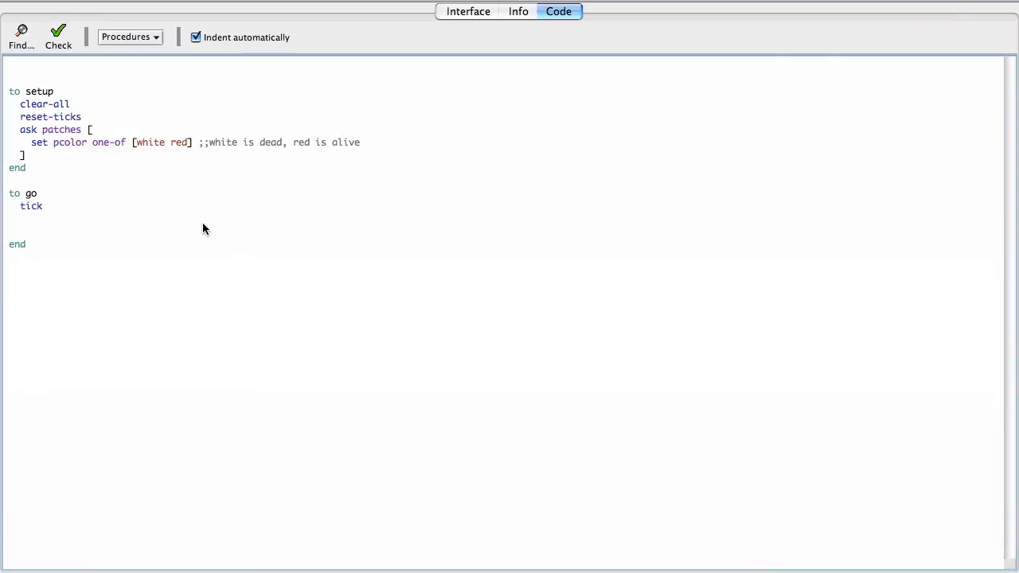
pyautogui.write('ask patches [')
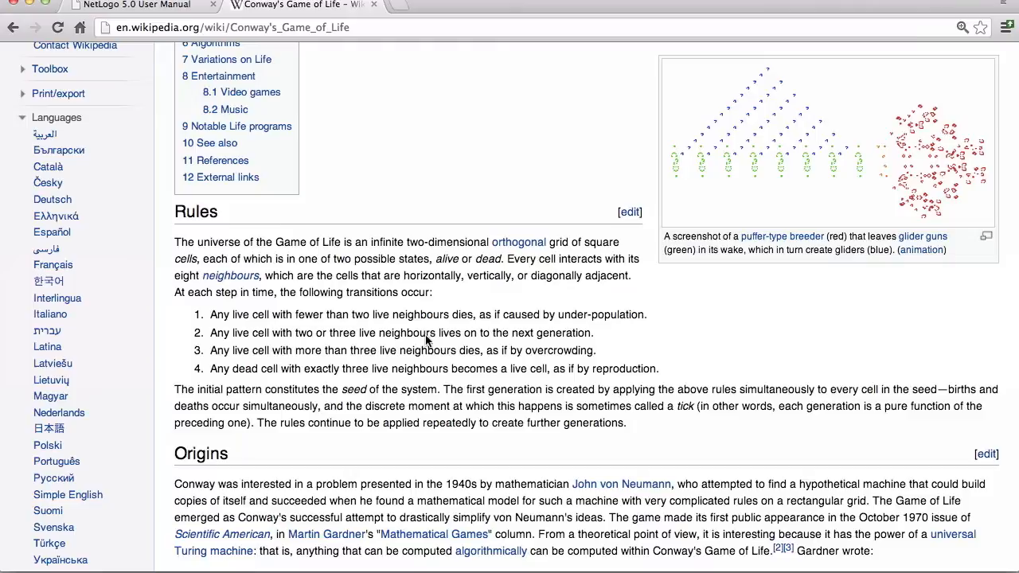
pyautogui.moveTo(446, 366)
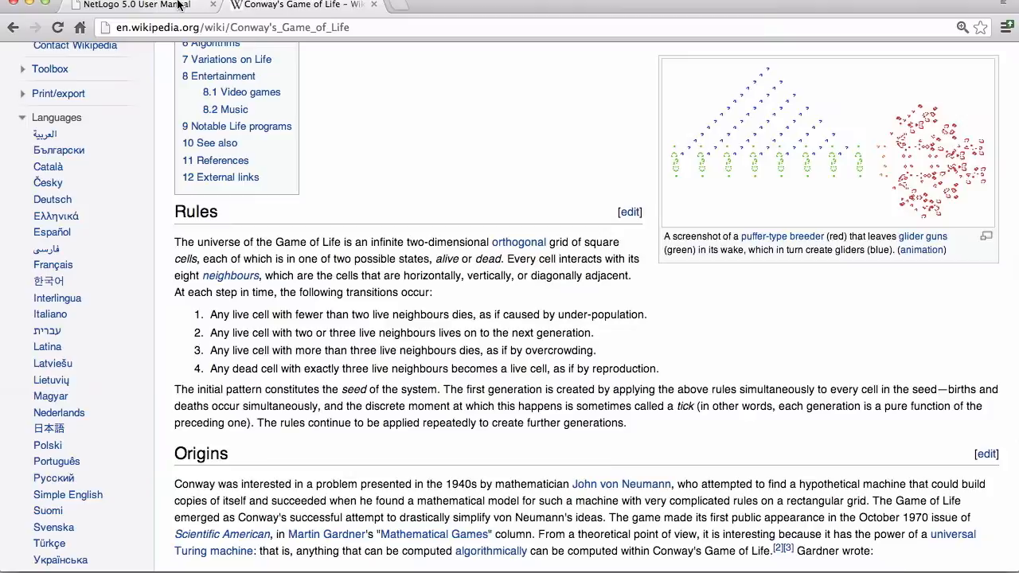
# - Look up the neighbors entry in the NetLogo dictionary
pyautogui.click(127, 6)
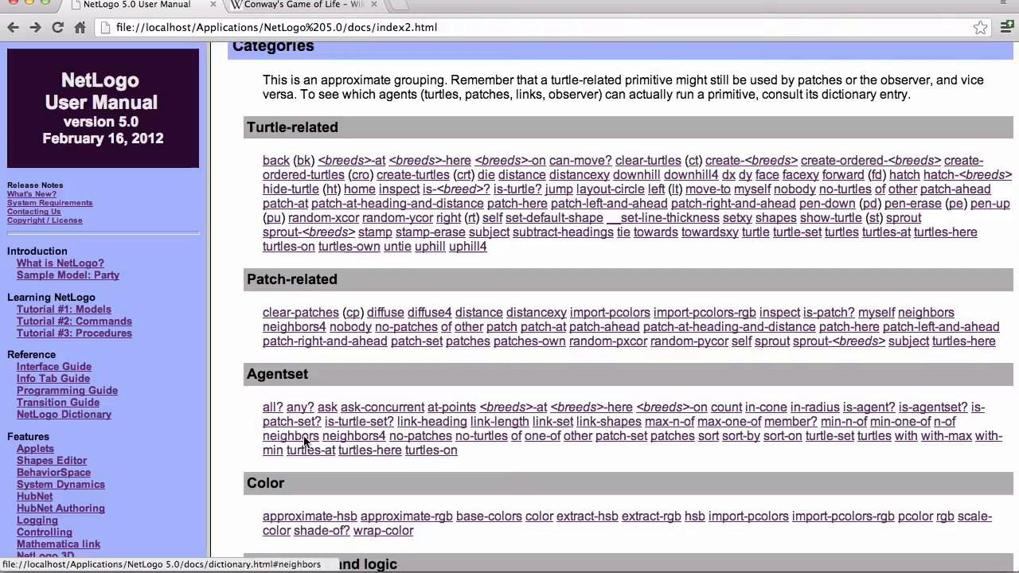
pyautogui.click(292, 436)
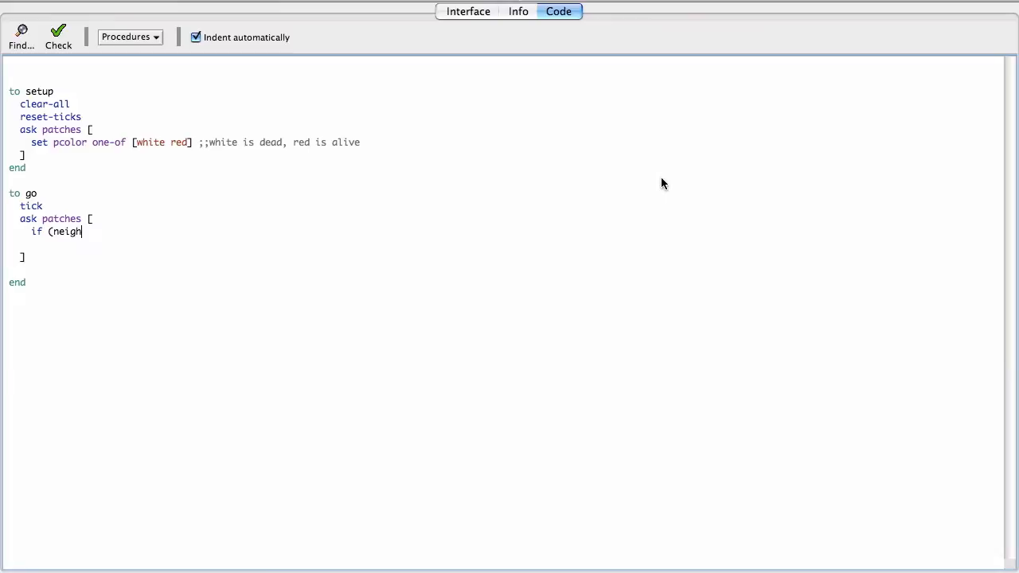
# - Write let num-live-neighbors count (neighbors with [pcolor = red]) inside go's ask patches
pyautogui.write('bors')
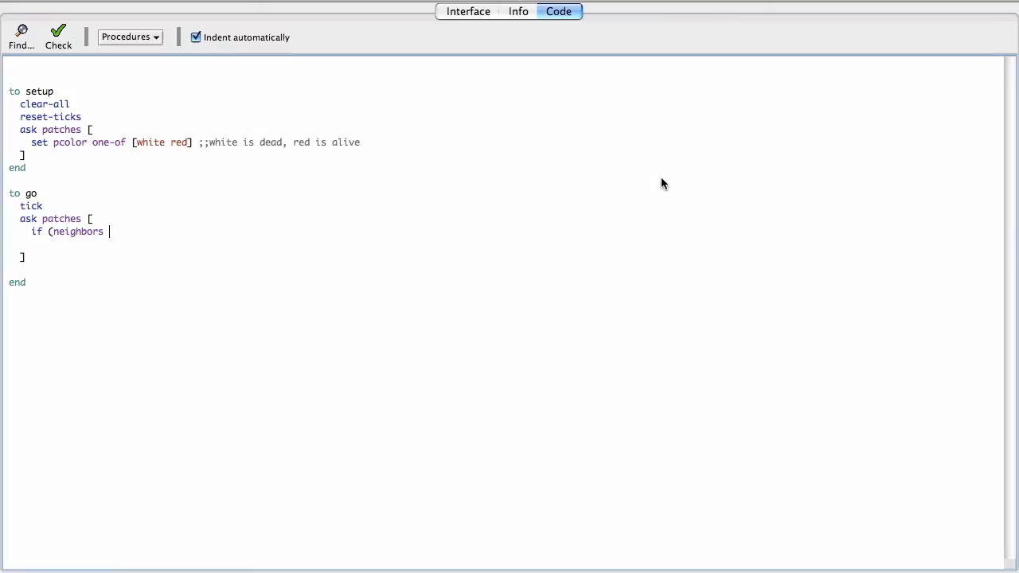
pyautogui.write('with')
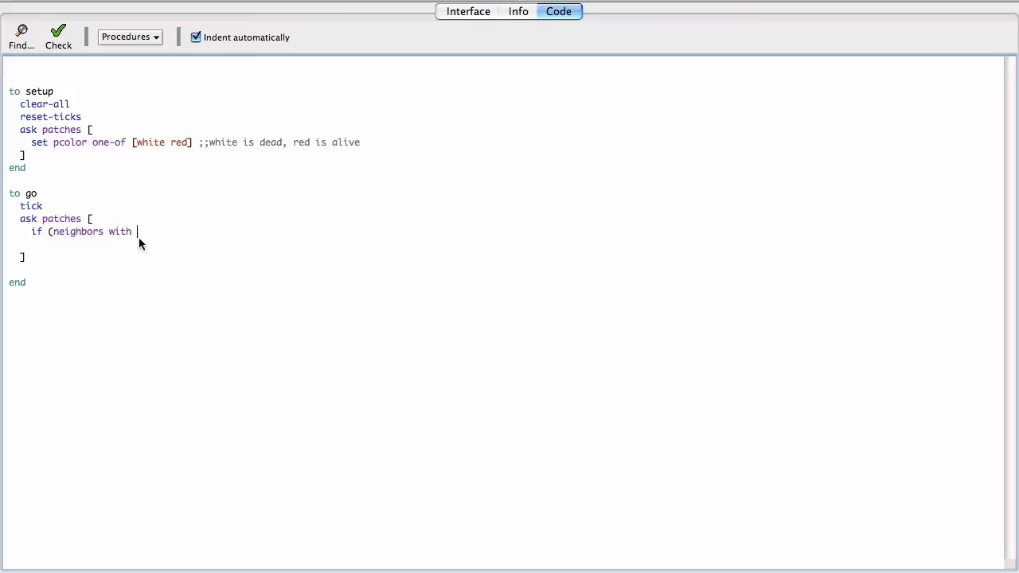
pyautogui.write('[pcolor =')
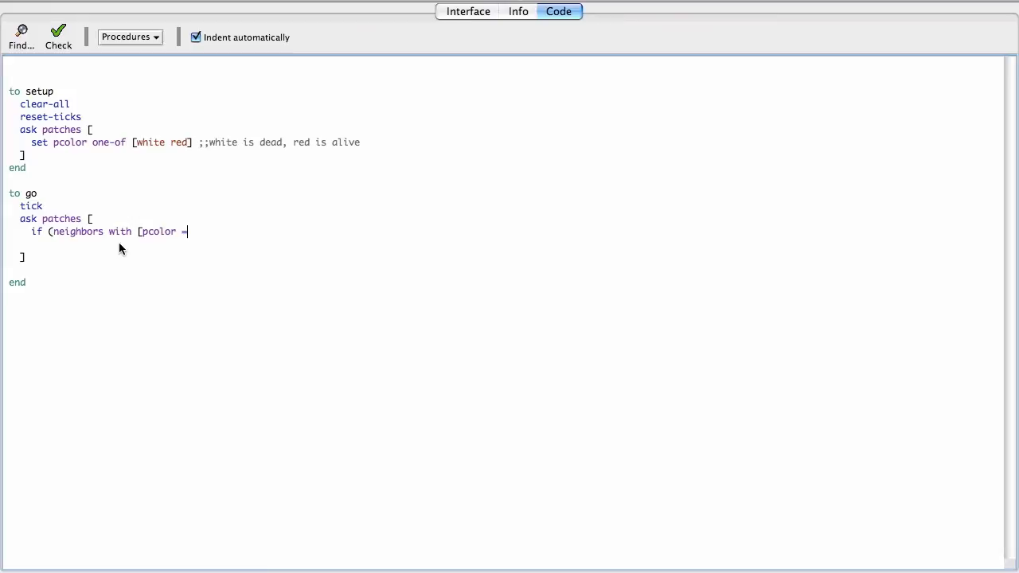
pyautogui.write('red]')
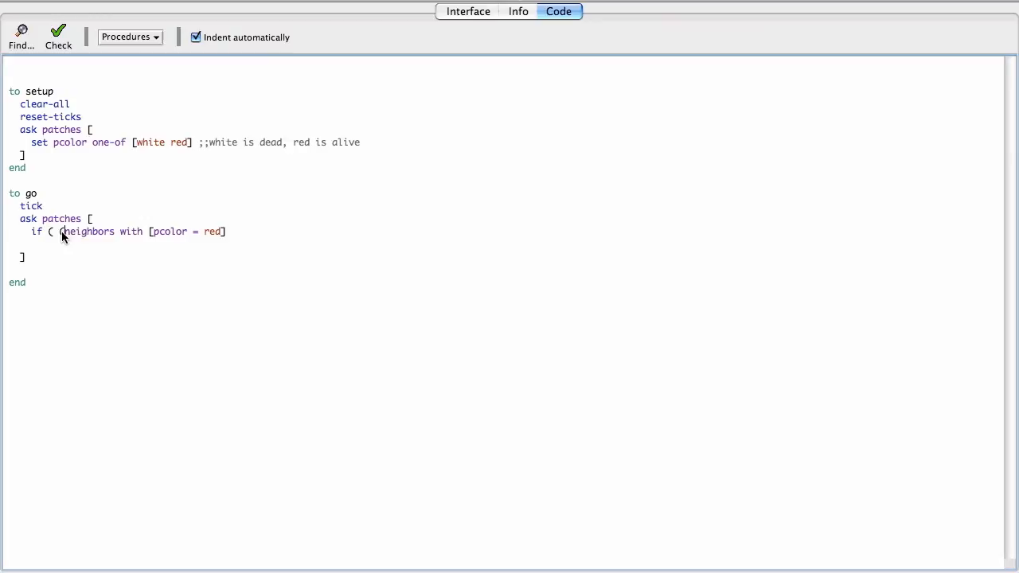
pyautogui.write(')')
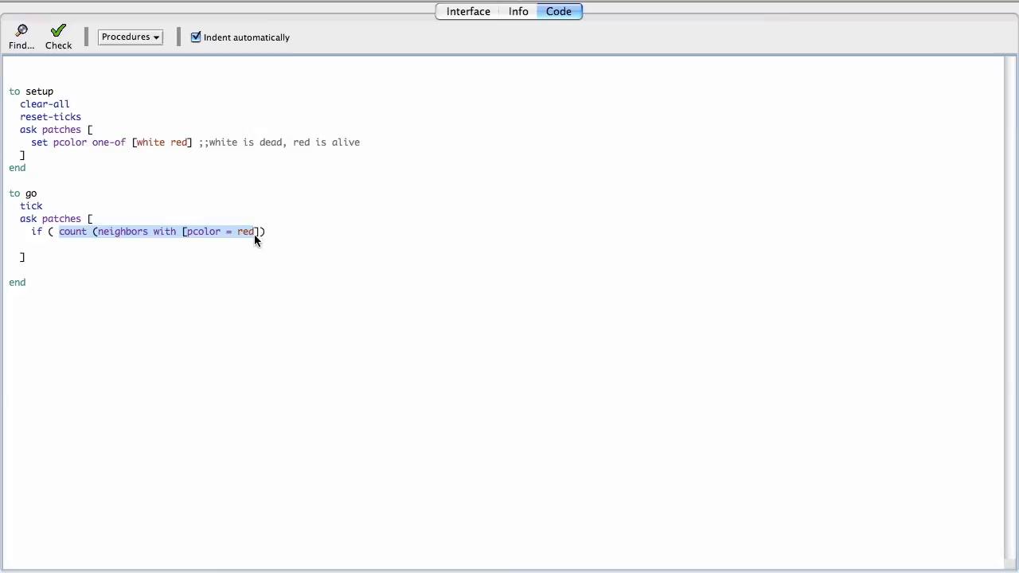
pyautogui.write('let')
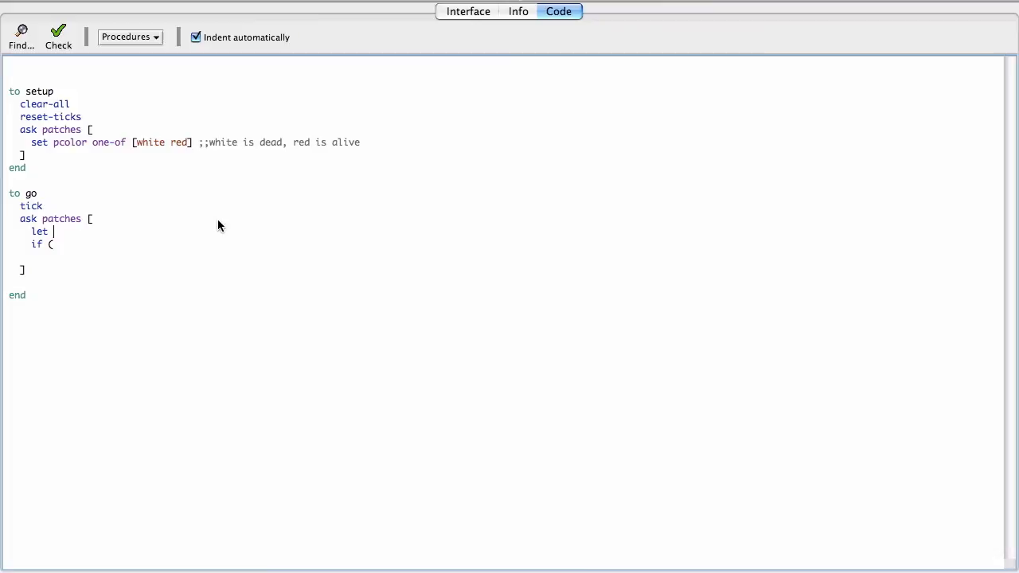
pyautogui.write('num-live-neighbors count (neighbors with [pcolor = red])')
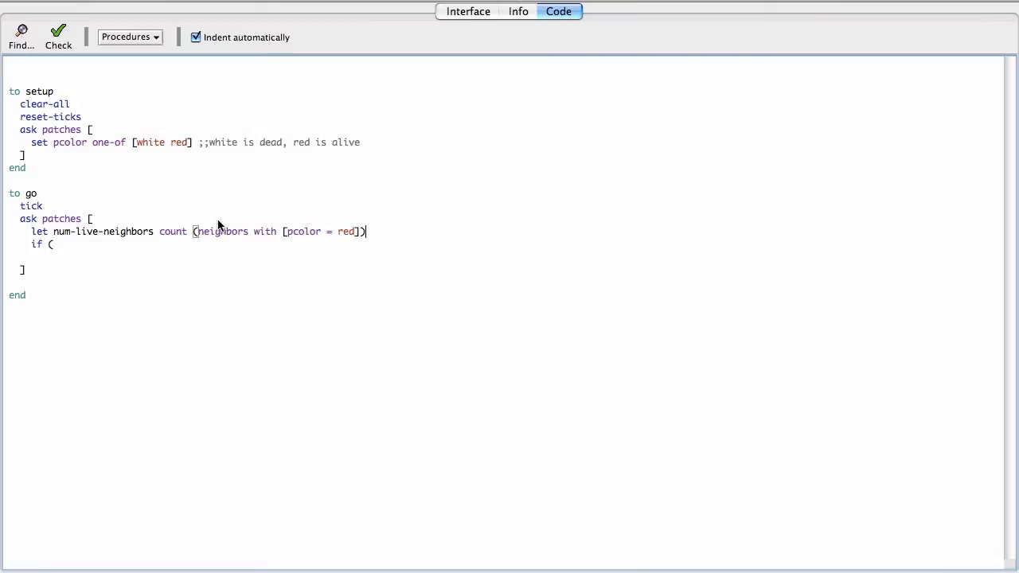
pyautogui.write('num-live-')
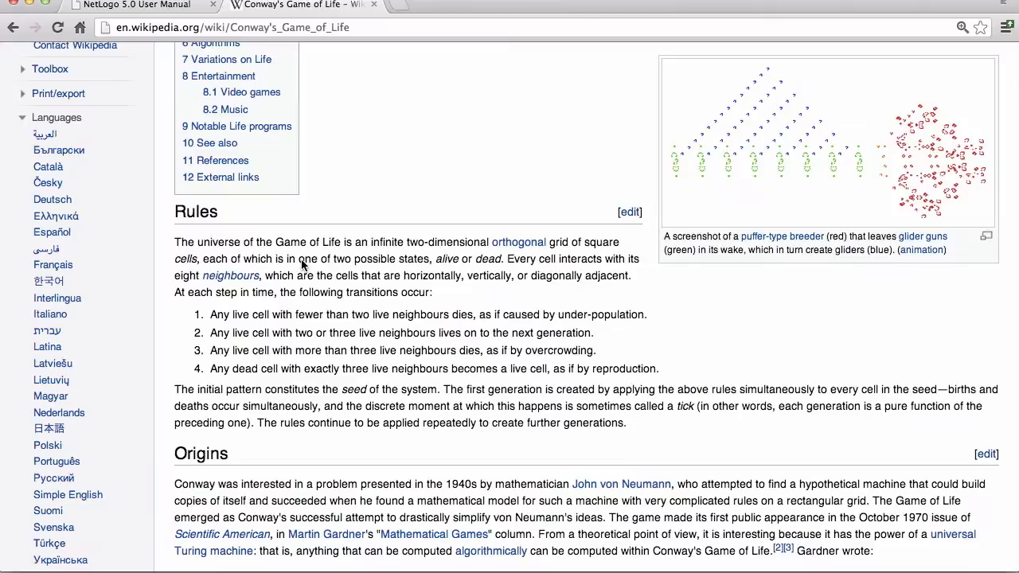
pyautogui.moveTo(504, 351)
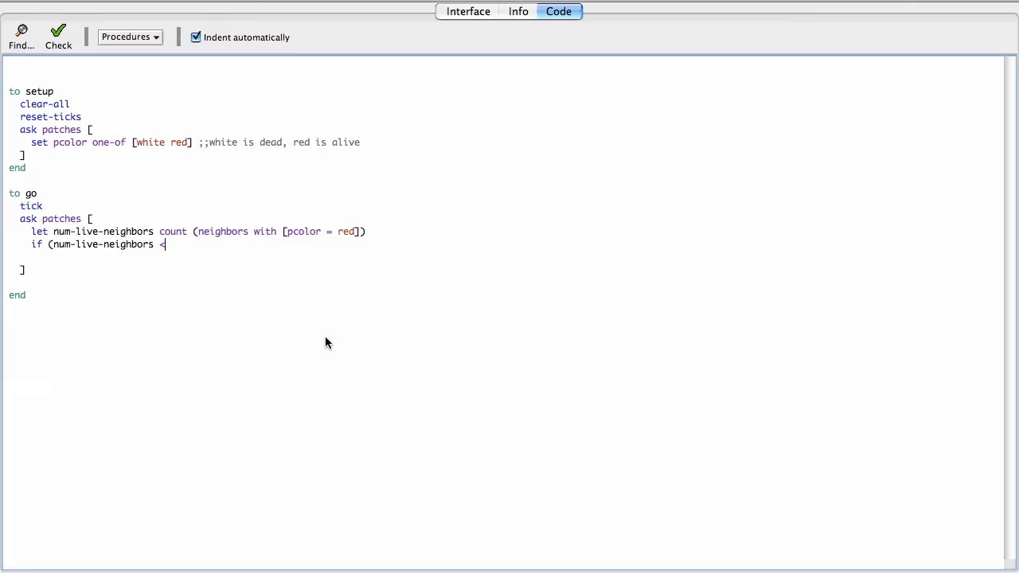
# - Make red patches with under 2 or over 3 live neighbours turn white, with a 'kill me' comment
pyautogui.write('2 or num-live-neighbor')
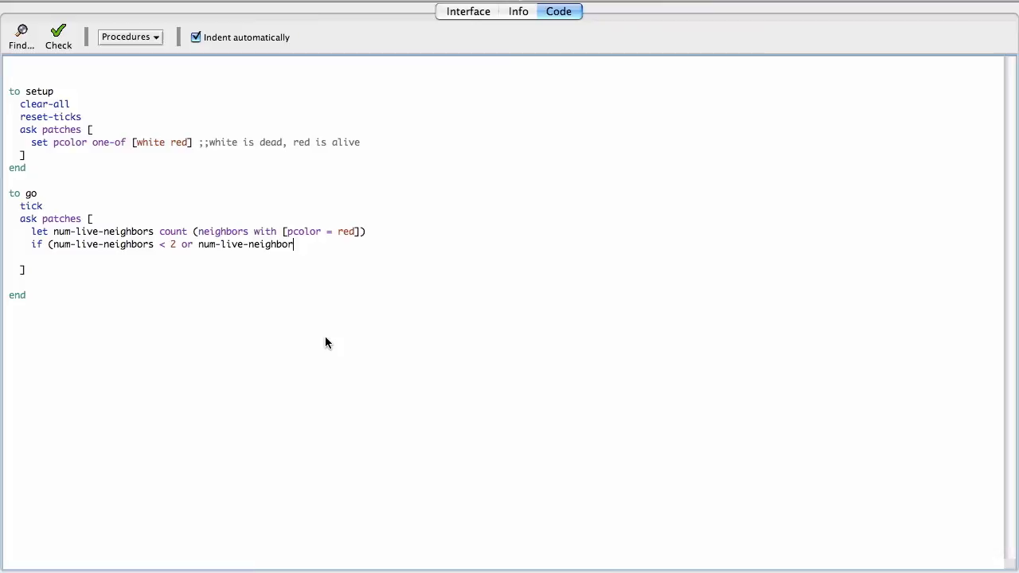
pyautogui.write('s > 3) [')
pyautogui.write(']')
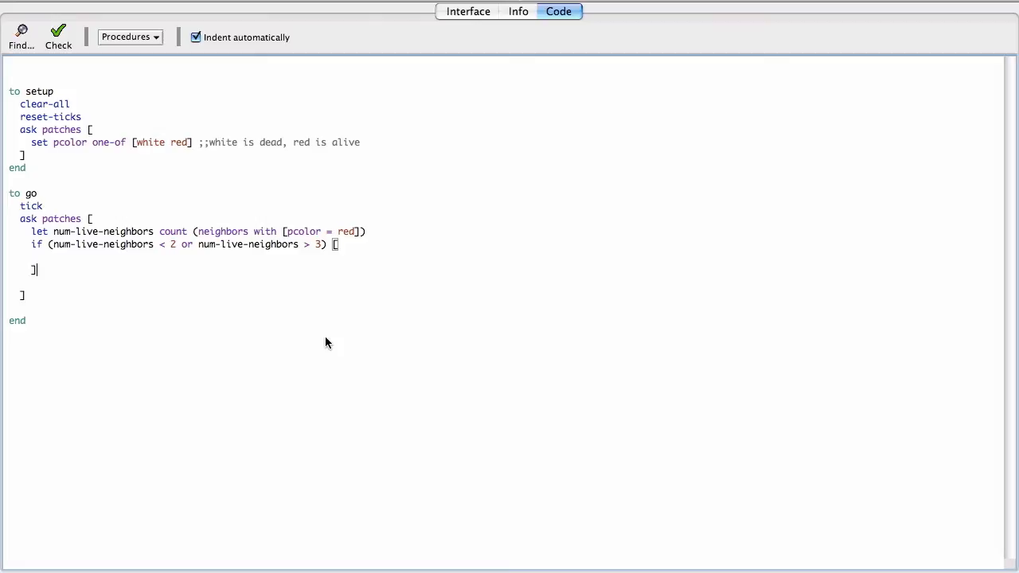
pyautogui.write('set pcolor white')
pyautogui.write('if (')
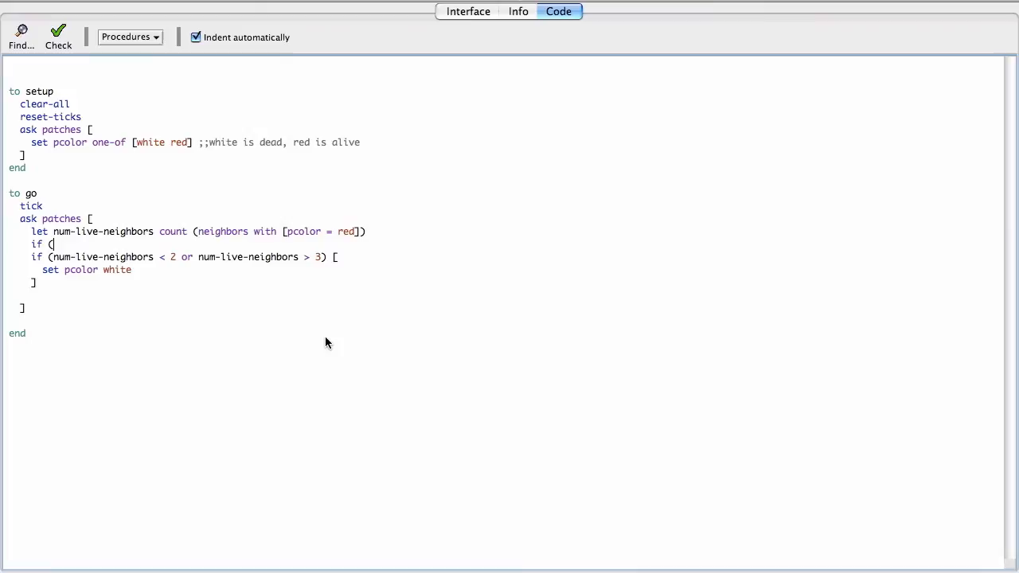
pyautogui.write('pcolor =')
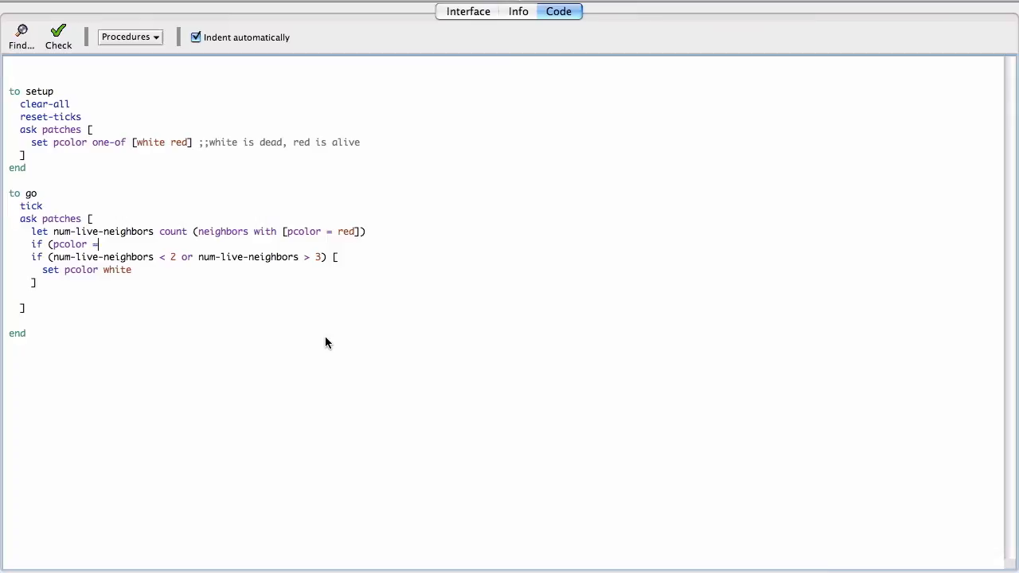
pyautogui.write('red) [')
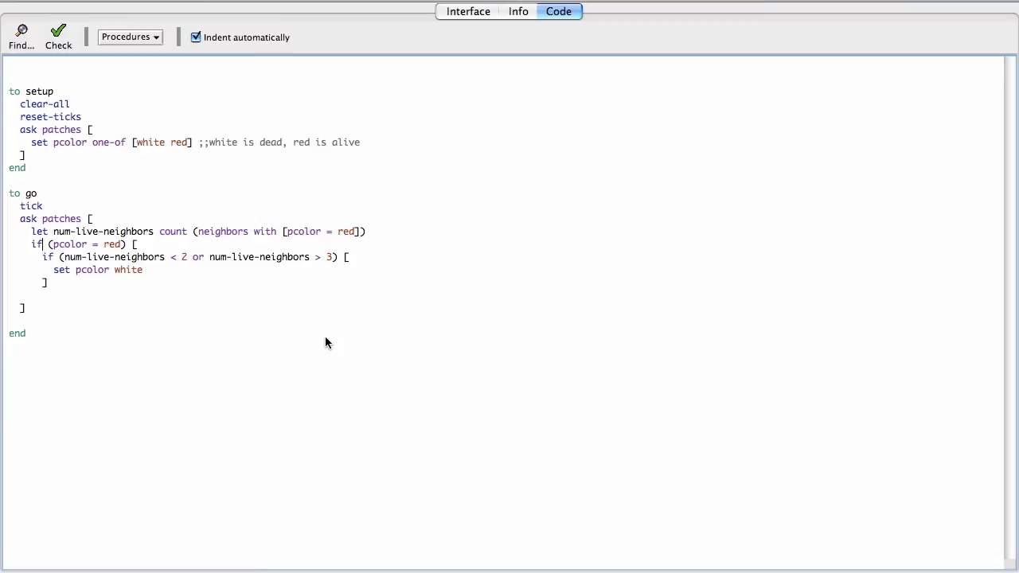
pyautogui.write(';if Im alive')
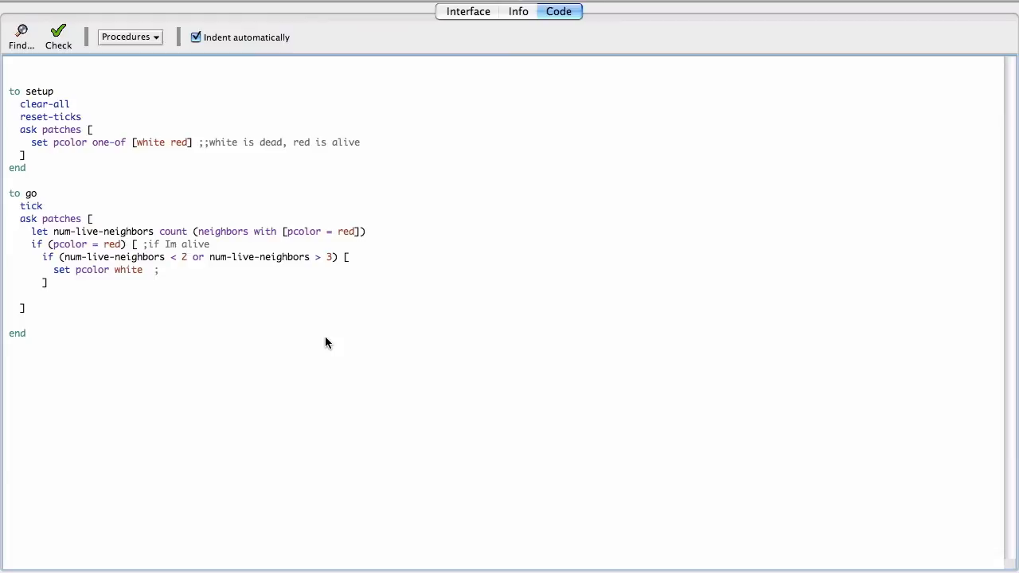
pyautogui.write('kill me')
pyautogui.write('-else')
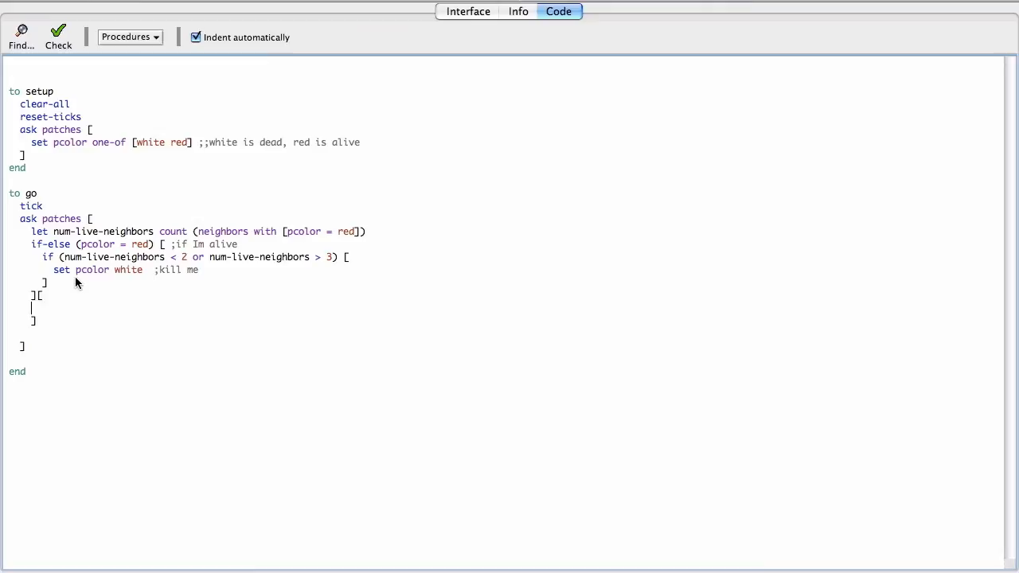
# - Add the else branch reviving dead patches with exactly 3 live neighbours as red
pyautogui.write(';;else, I am dead')
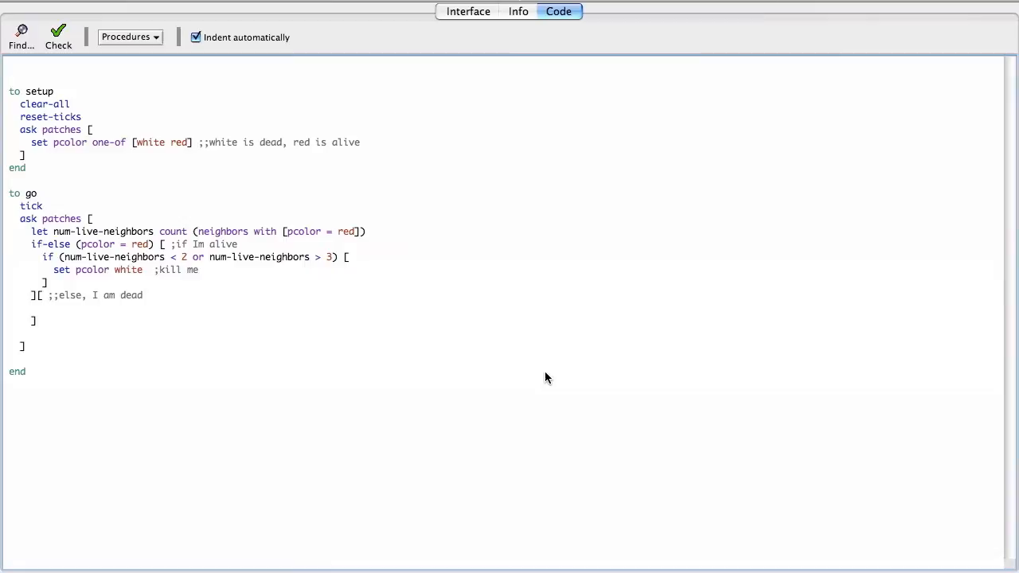
pyautogui.write('if (num-live-neighbors = 3) [')
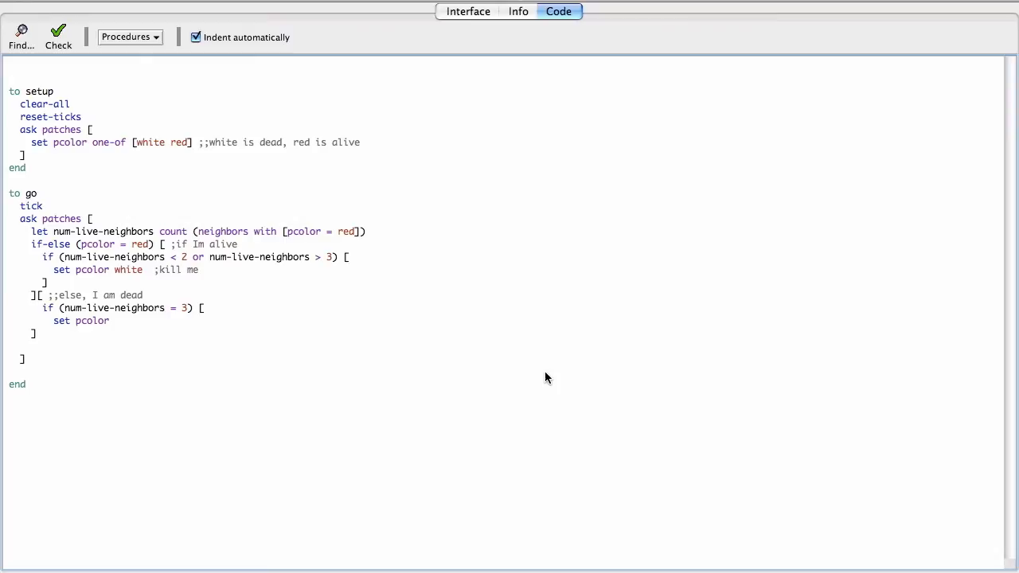
pyautogui.write('red')
pyautogui.write(']')
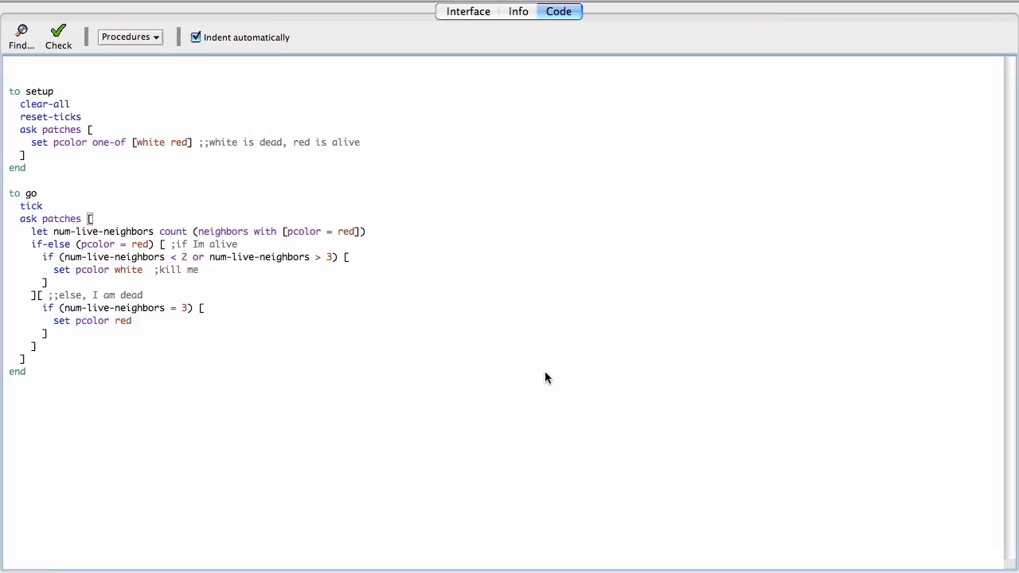
pyautogui.click(468, 11)
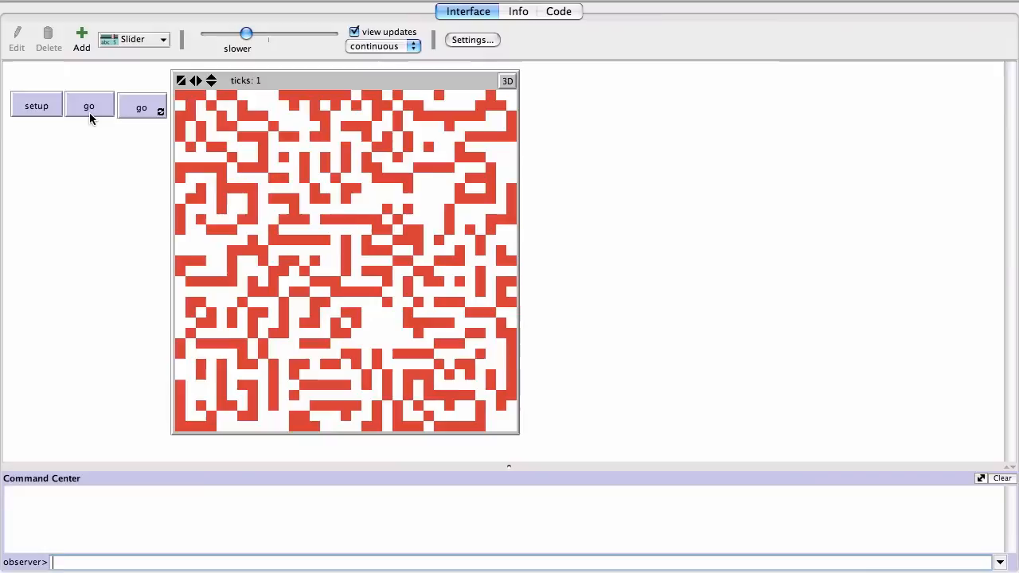
# - Step go once, run it forever for about 2,900 ticks, stop, and return to the code
pyautogui.click(142, 108)
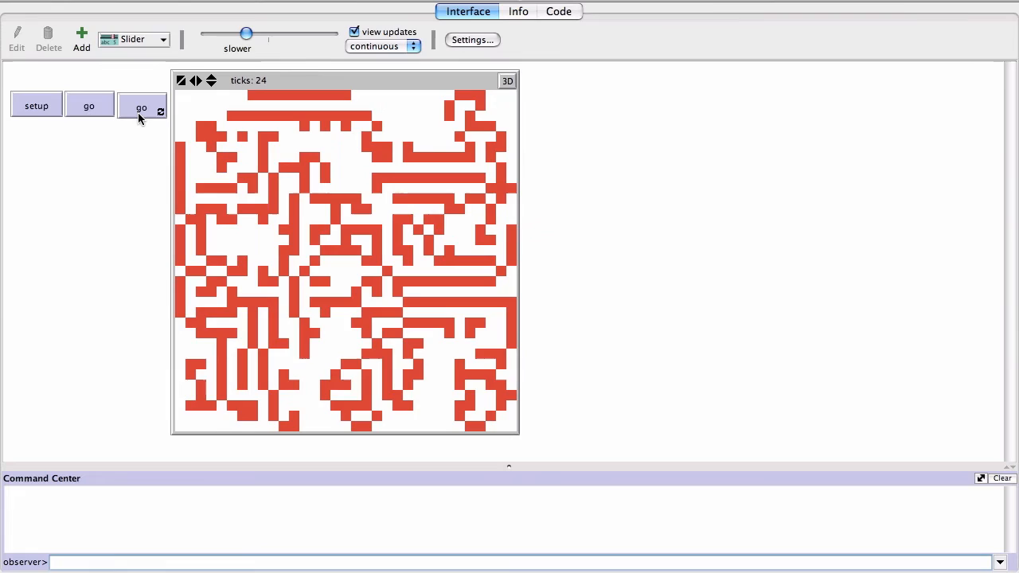
pyautogui.click(140, 108)
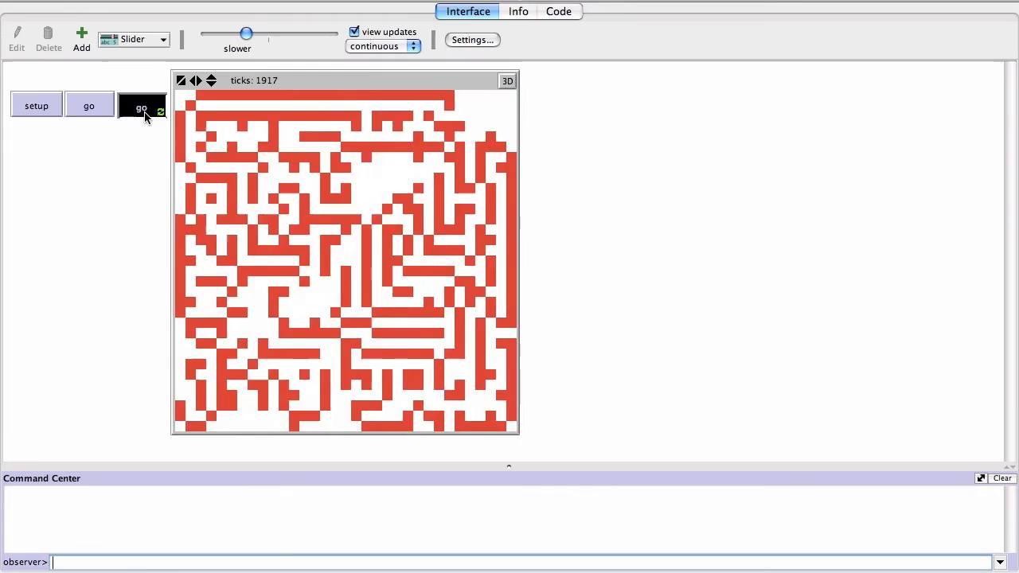
pyautogui.click(142, 109)
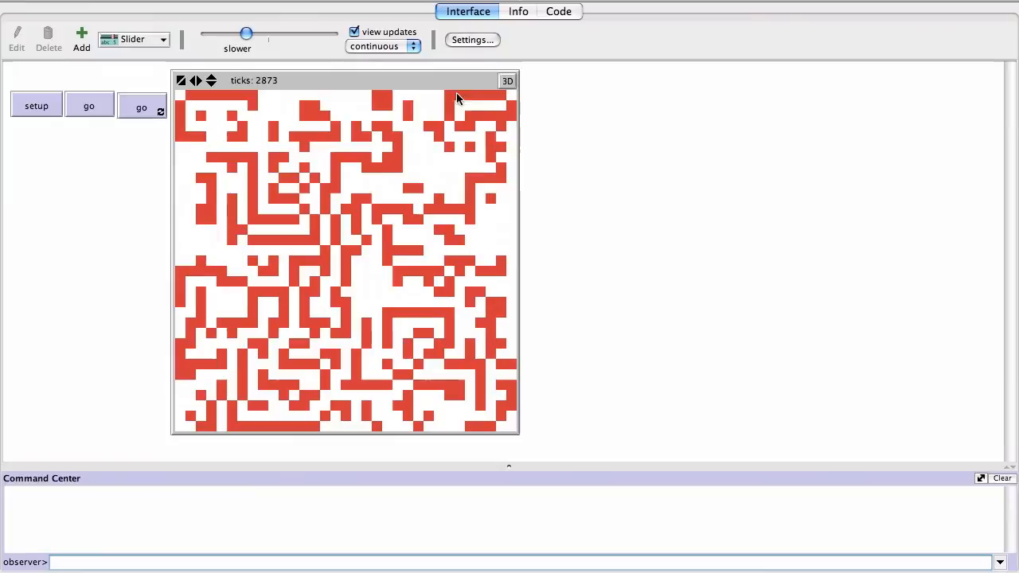
pyautogui.click(557, 11)
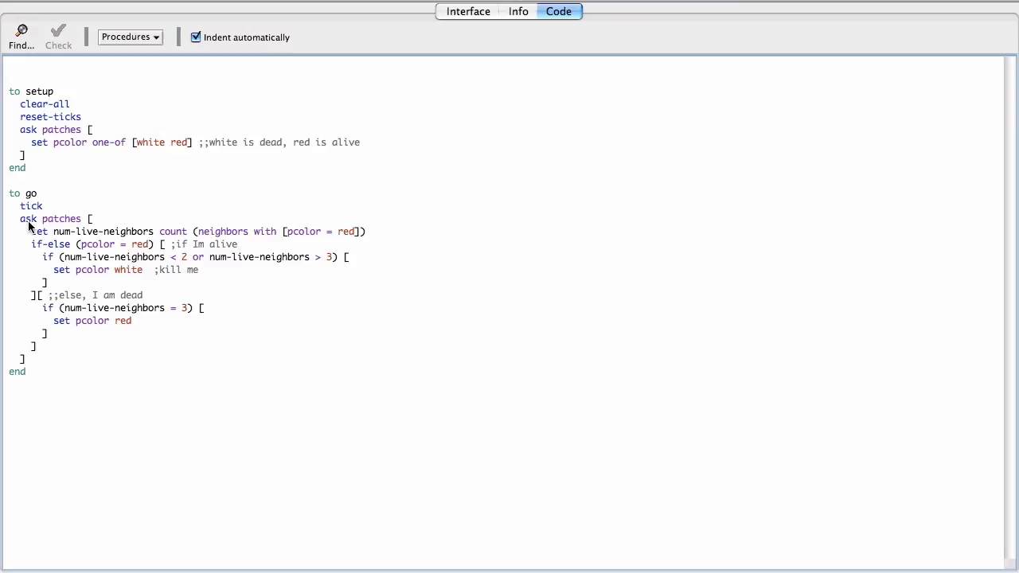
pyautogui.write('let')
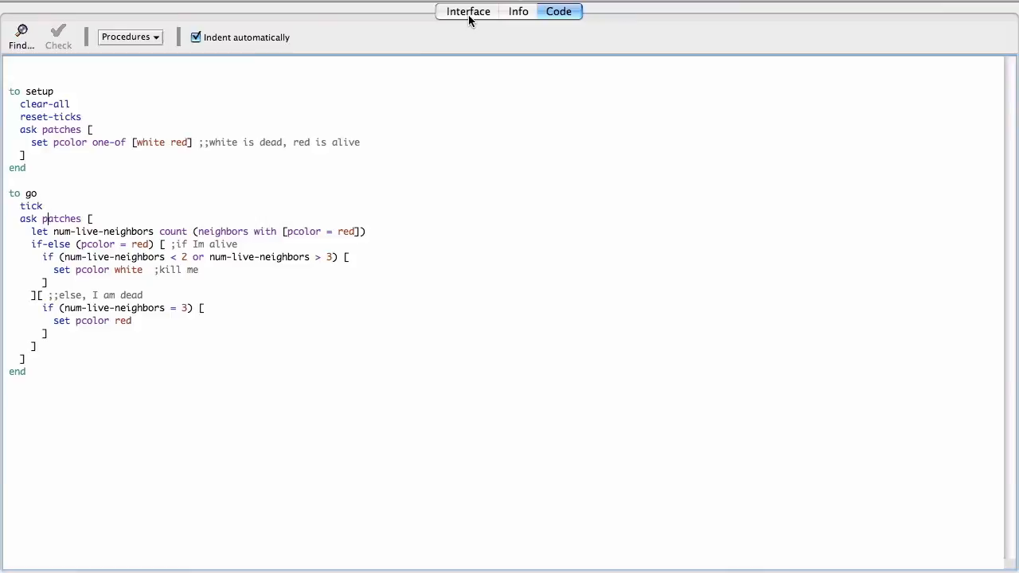
pyautogui.click(468, 12)
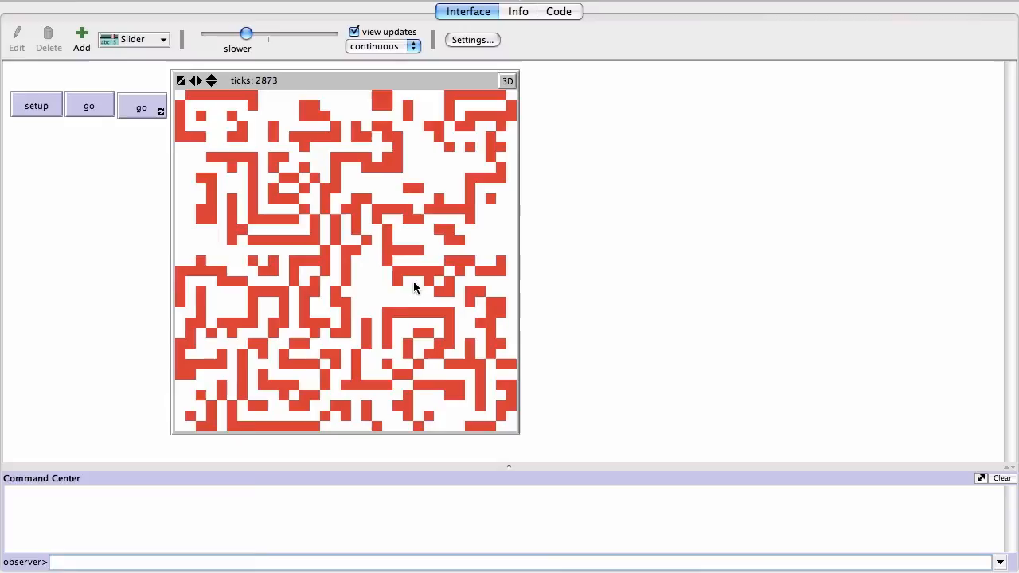
pyautogui.click(557, 11)
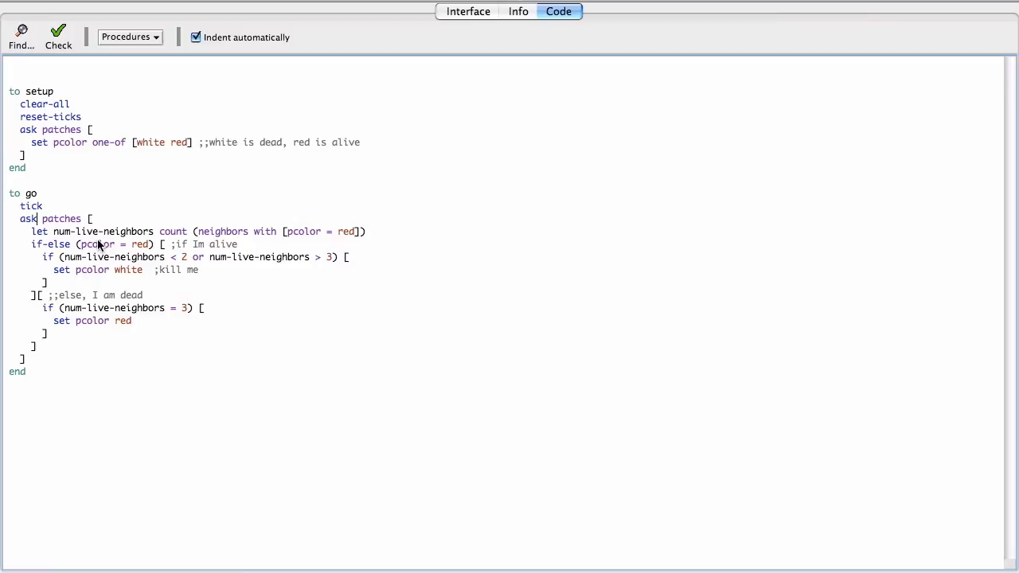
pyautogui.moveTo(35, 307)
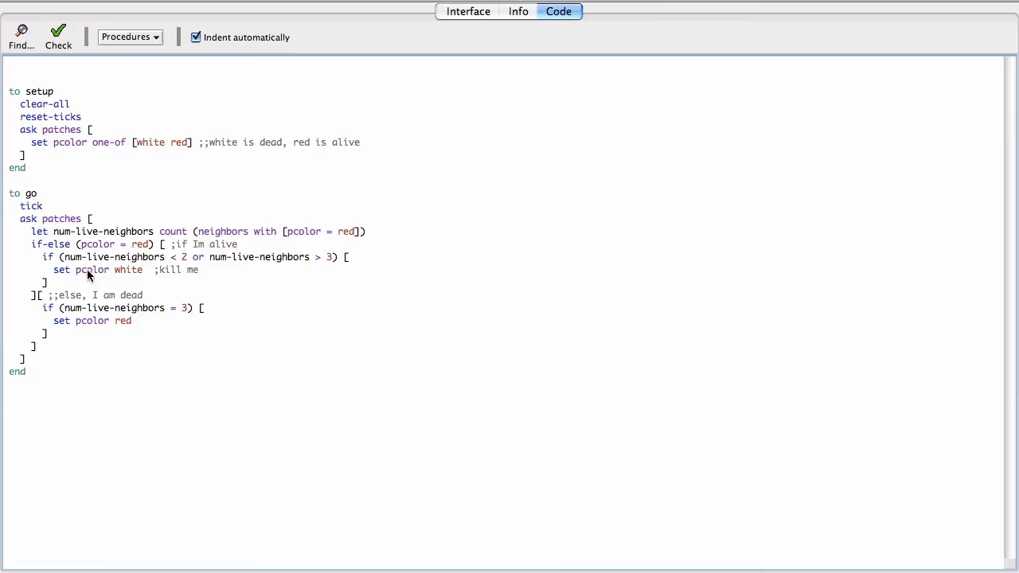
pyautogui.moveTo(72, 430)
pyautogui.write('patches-own [new-colo')
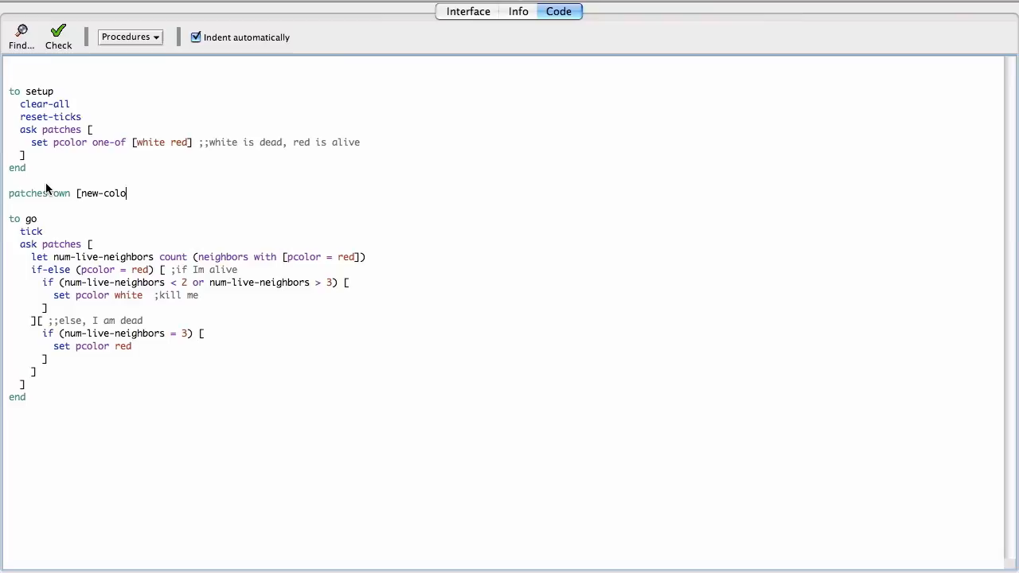
# - Add patches-own [new-color], store the next colour in new-color, and begin a second ask patches pass setting pcolor
pyautogui.write('r]')
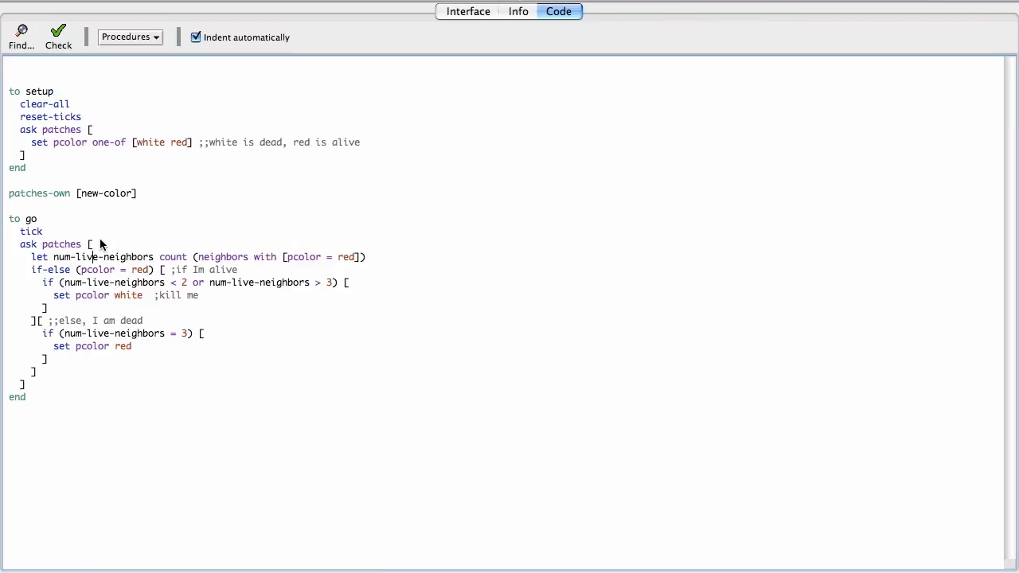
pyautogui.write('set new-color pcolo')
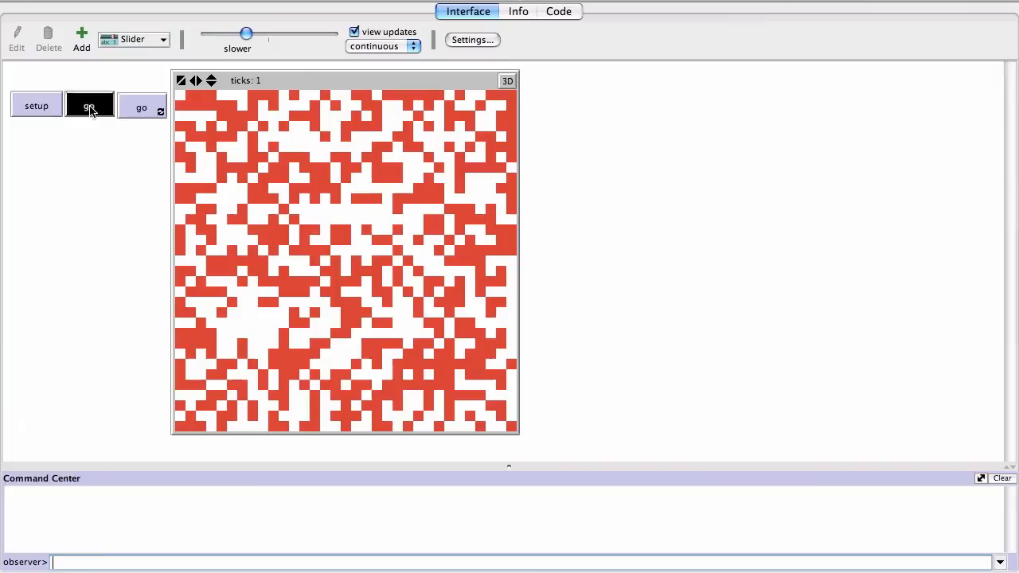
pyautogui.click(557, 12)
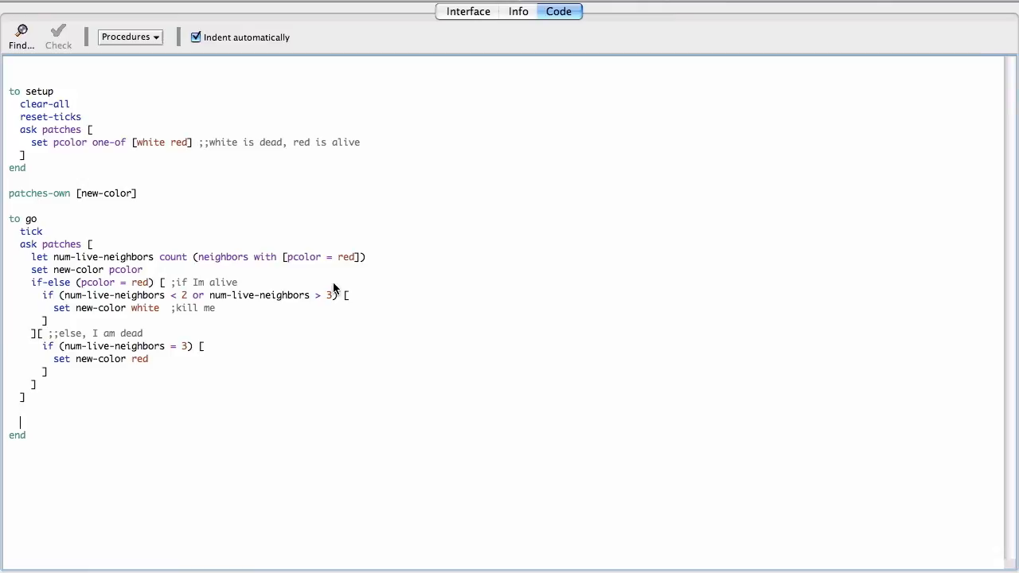
pyautogui.write('ask patches [')
pyautogui.write('set pcolor')
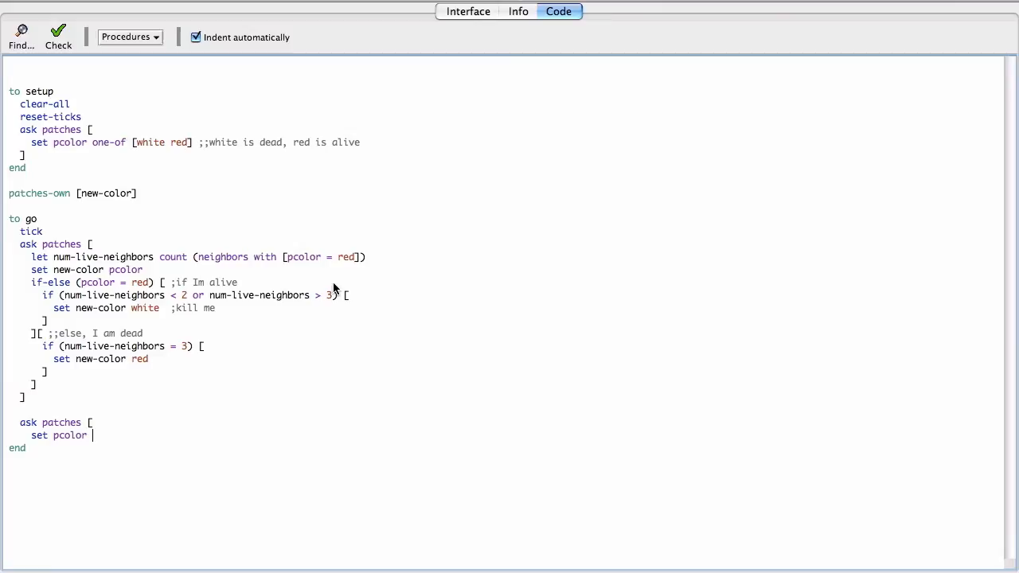
pyautogui.click(469, 11)
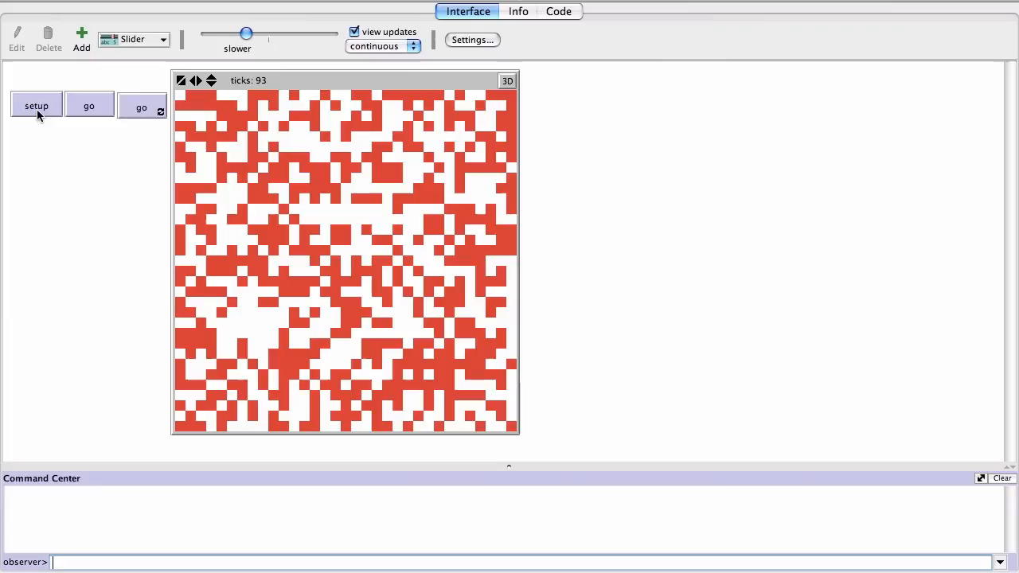
# - Reset and run the revised Life rules until patterns settle, then bring up the world settings
pyautogui.click(141, 107)
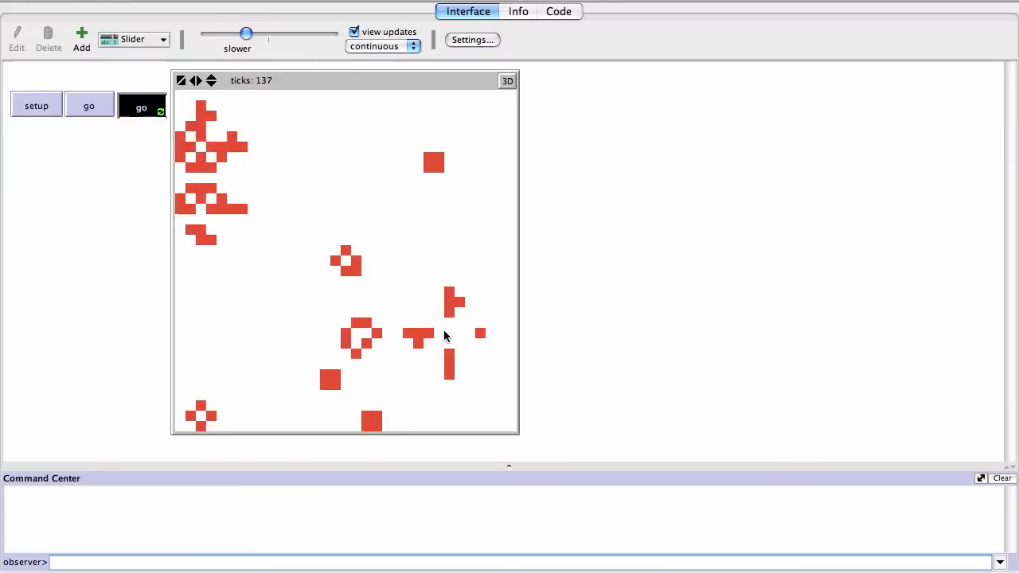
pyautogui.click(142, 105)
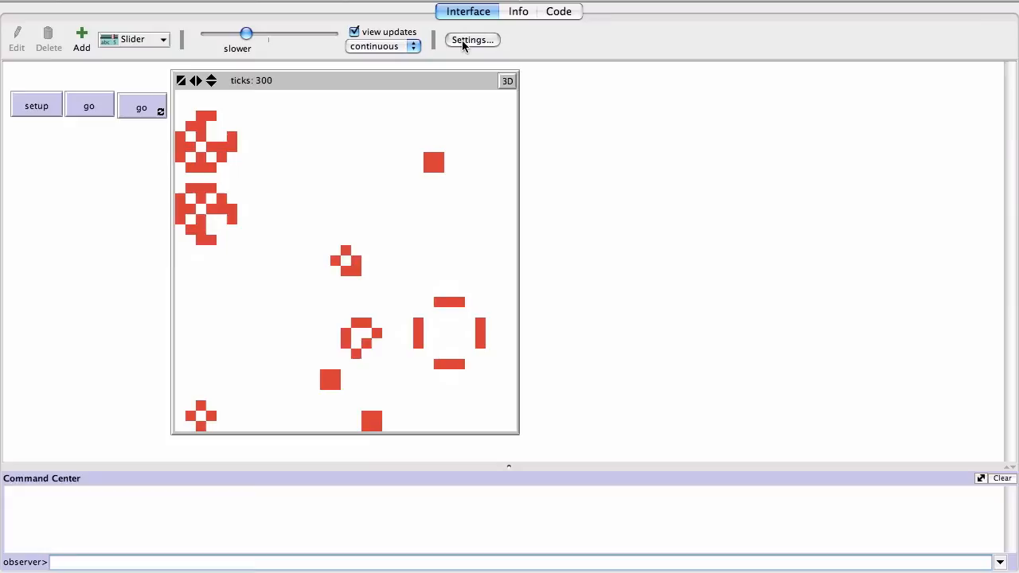
pyautogui.click(472, 40)
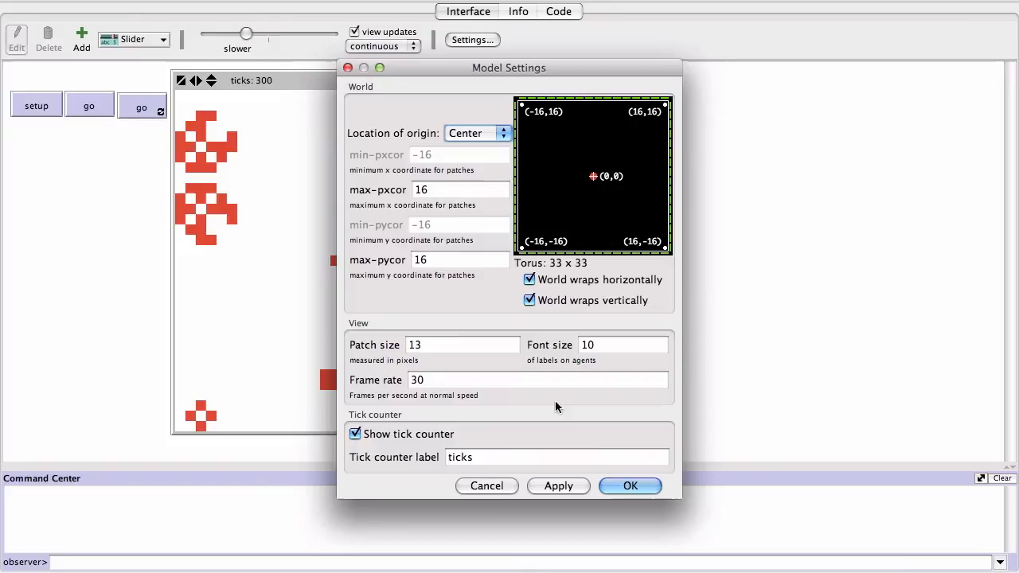
# - Close Model Settings unchanged, stop the running Life simulation and reset to a new random population
pyautogui.click(631, 486)
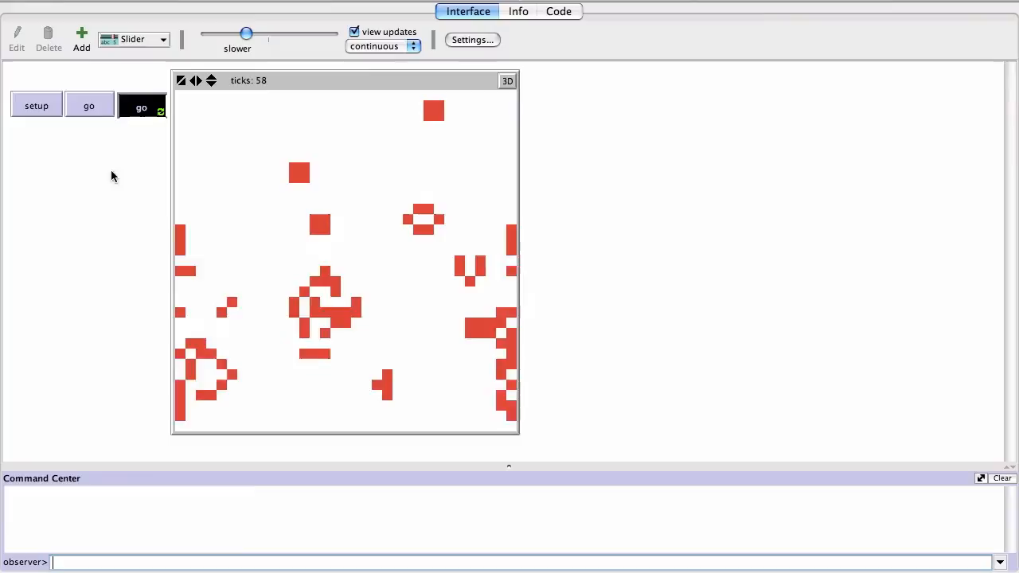
pyautogui.click(141, 105)
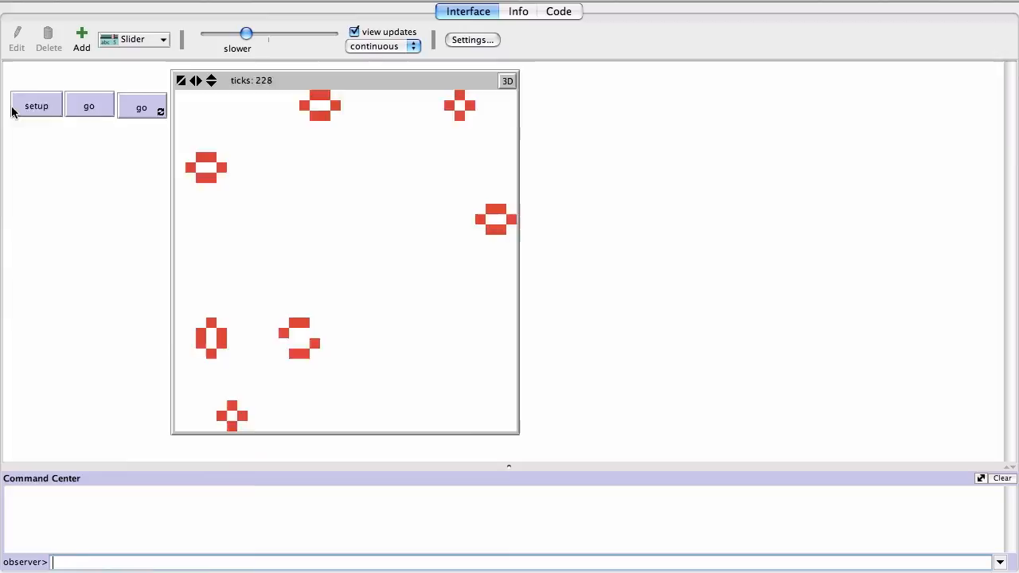
pyautogui.click(471, 40)
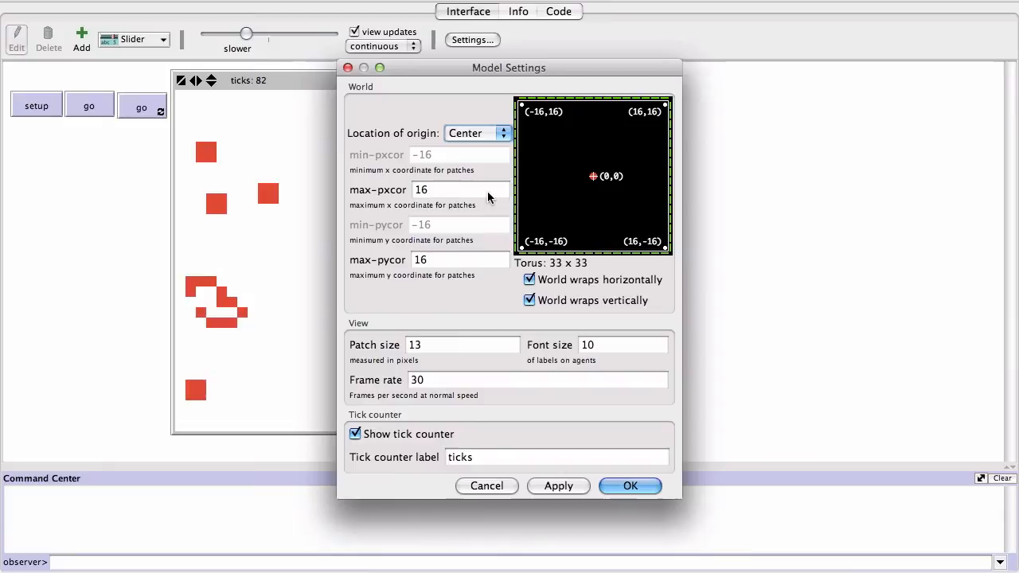
# - Set max-pxcor and max-pycor to 30 with patch size 6, apply the 61×61 torus and rerun Life
pyautogui.click(461, 190)
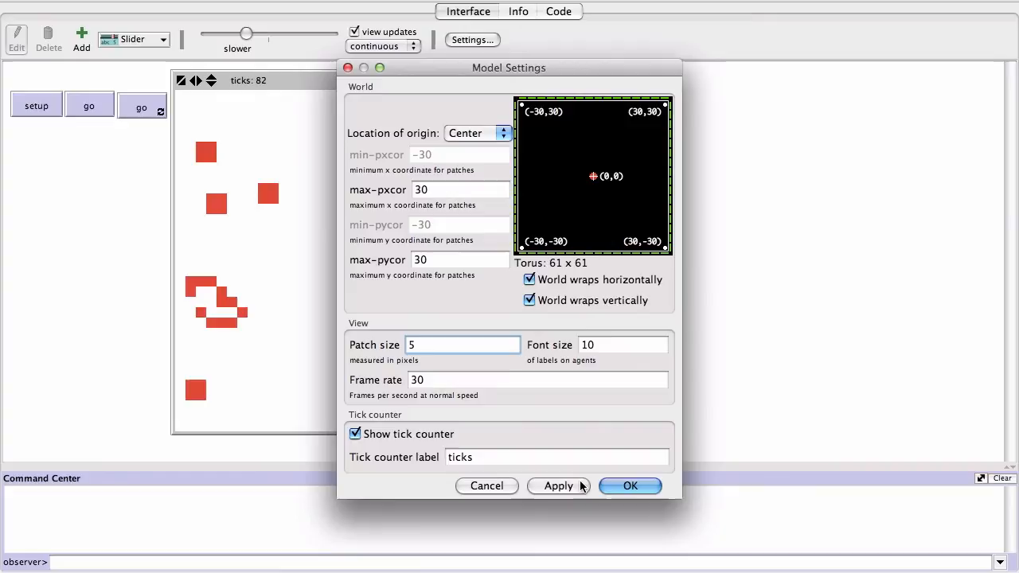
pyautogui.click(558, 486)
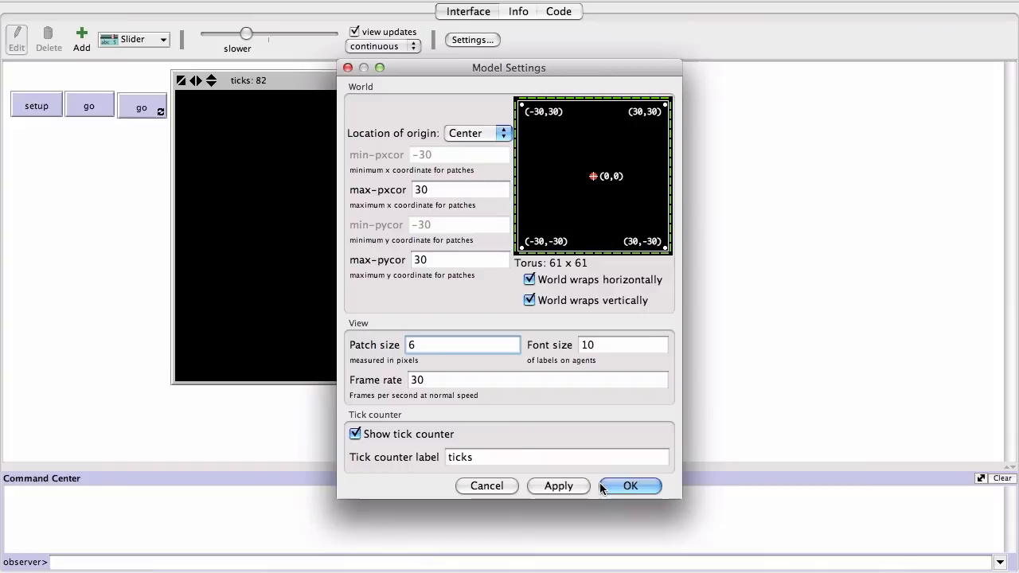
pyautogui.click(630, 486)
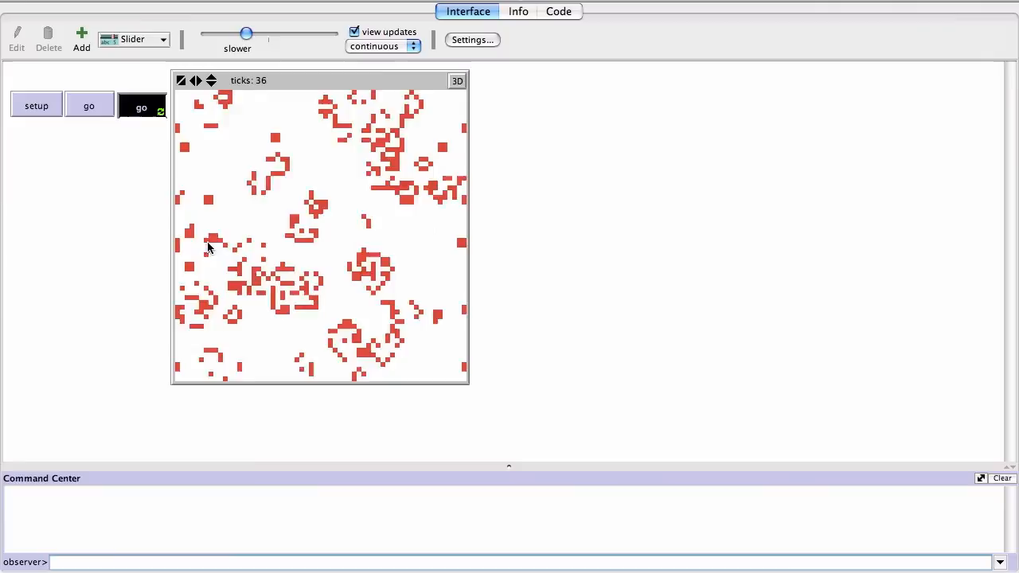
pyautogui.click(471, 40)
pyautogui.write('100')
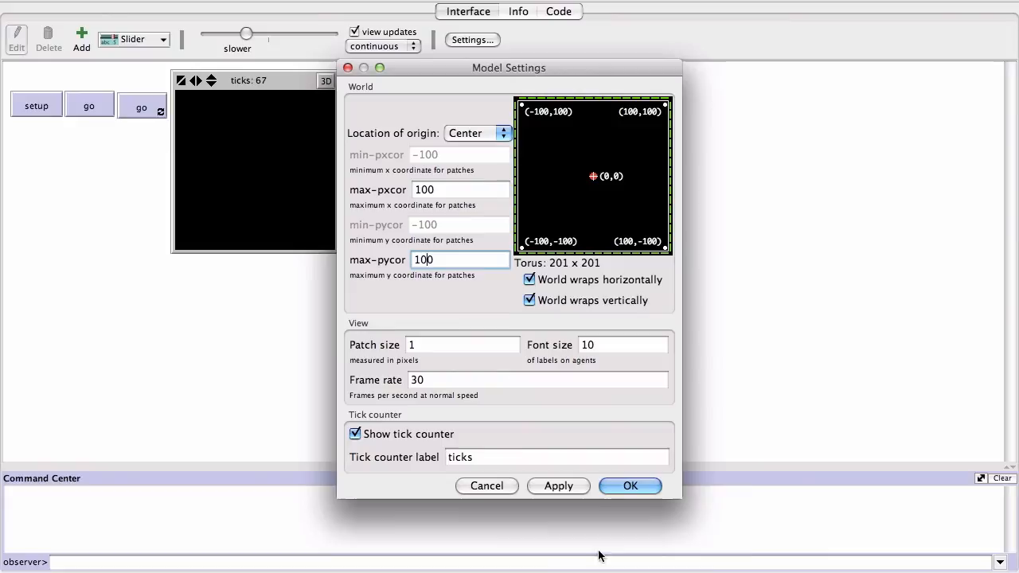
# - Confirm the 201×201 torus at patch size 1 and start Life running forever
pyautogui.click(631, 485)
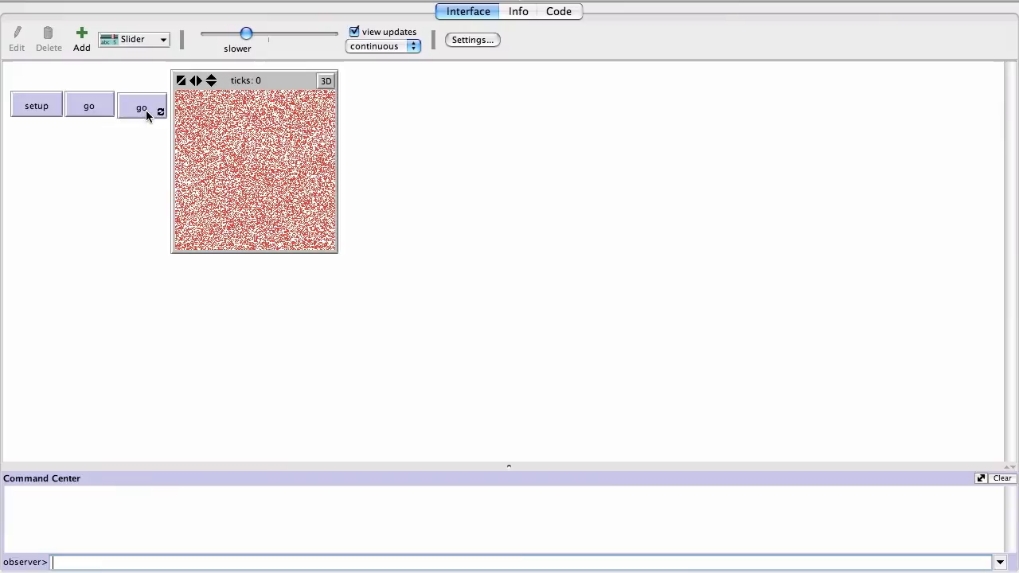
pyautogui.click(141, 109)
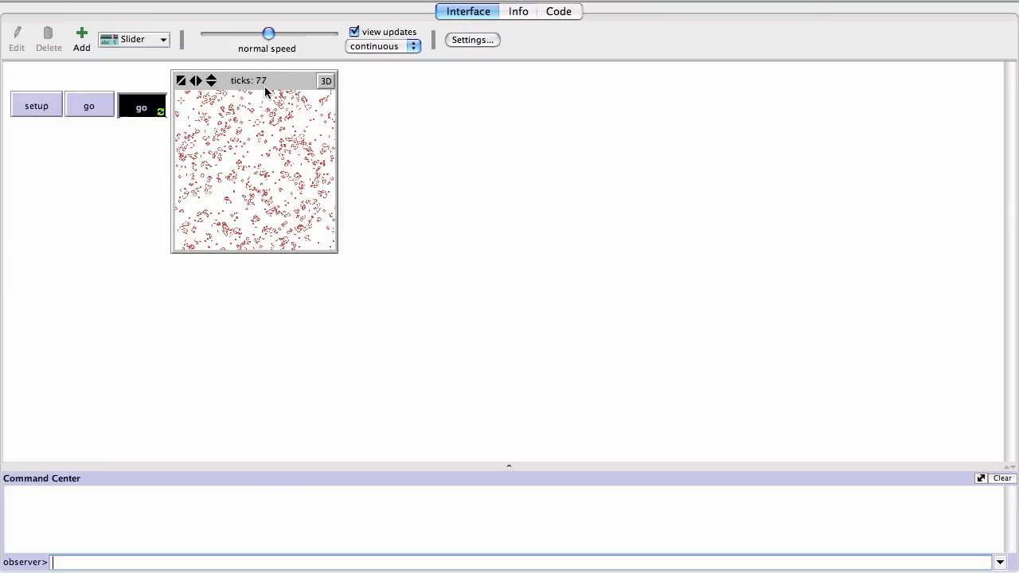
# - Speed the simulation up with the speed slider, then return it to normal speed
pyautogui.moveTo(269, 32); pyautogui.dragTo(331, 32)
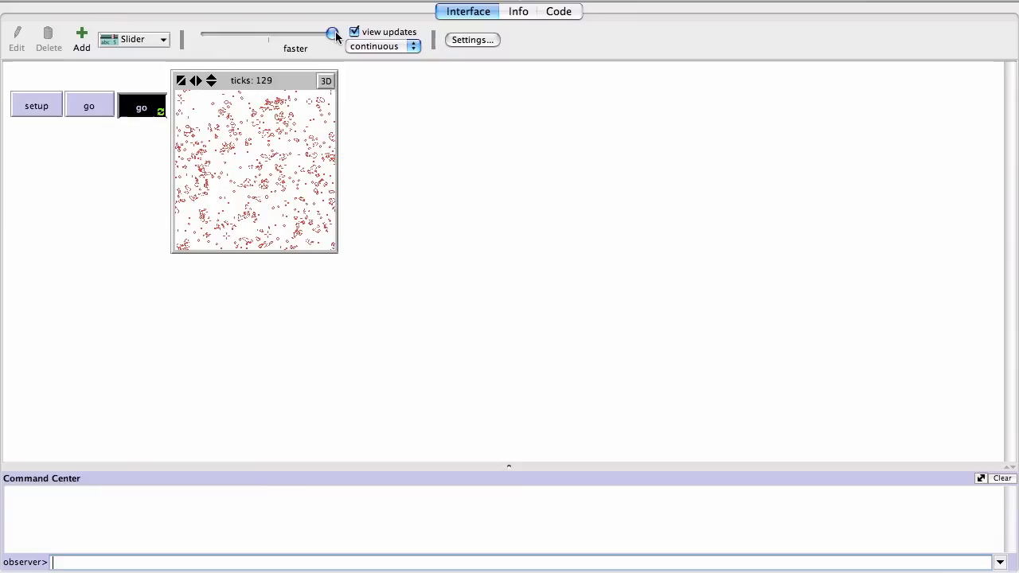
pyautogui.moveTo(333, 33); pyautogui.dragTo(315, 33)
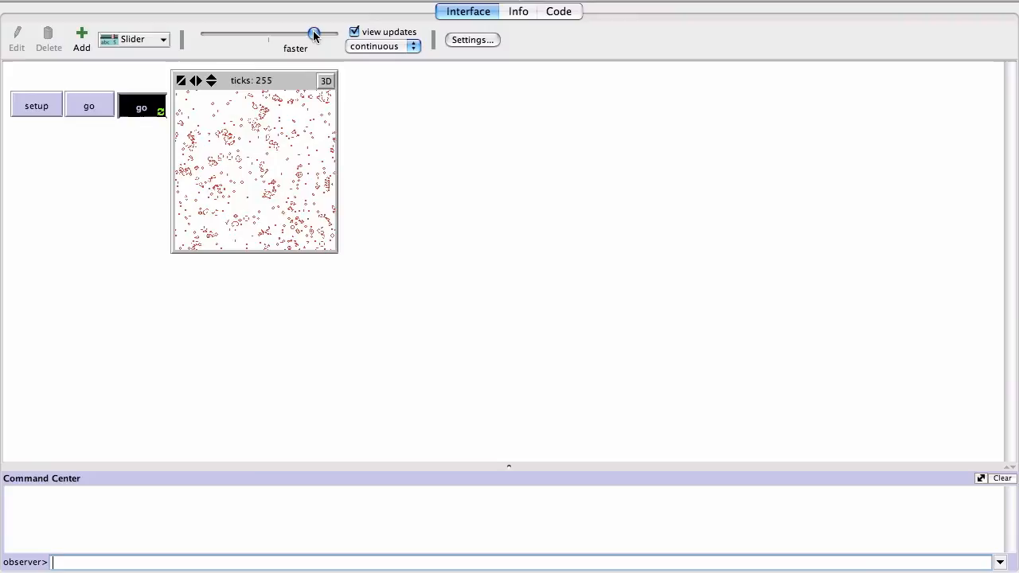
pyautogui.moveTo(314, 35); pyautogui.dragTo(272, 35)
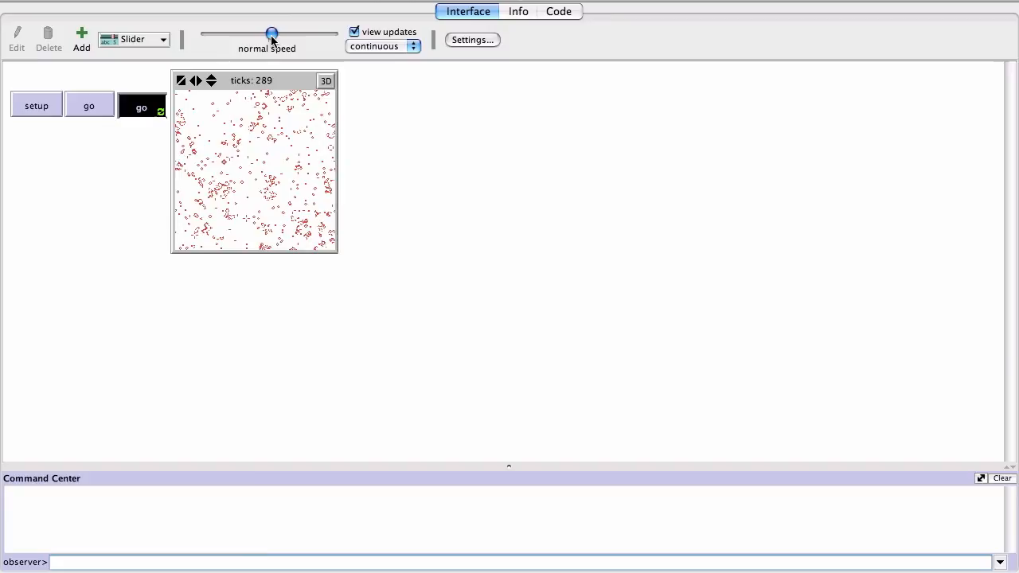